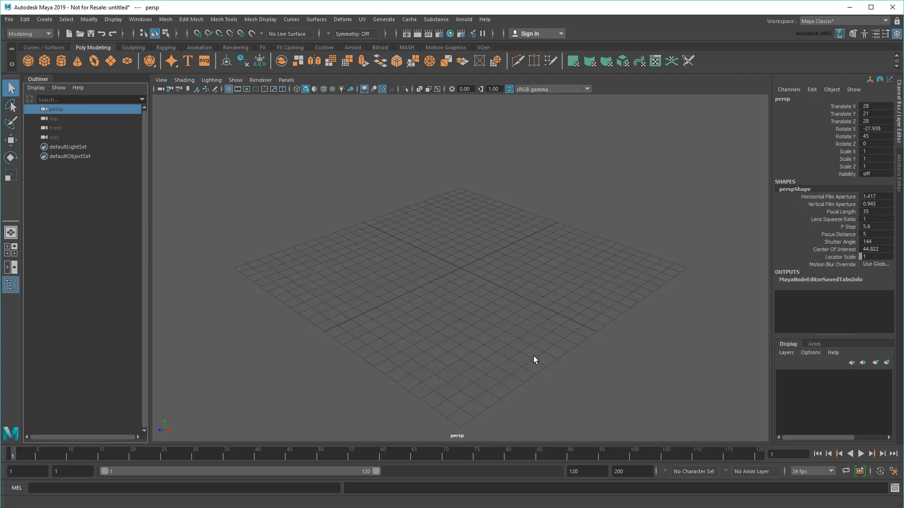
mouse_move(140, 19)
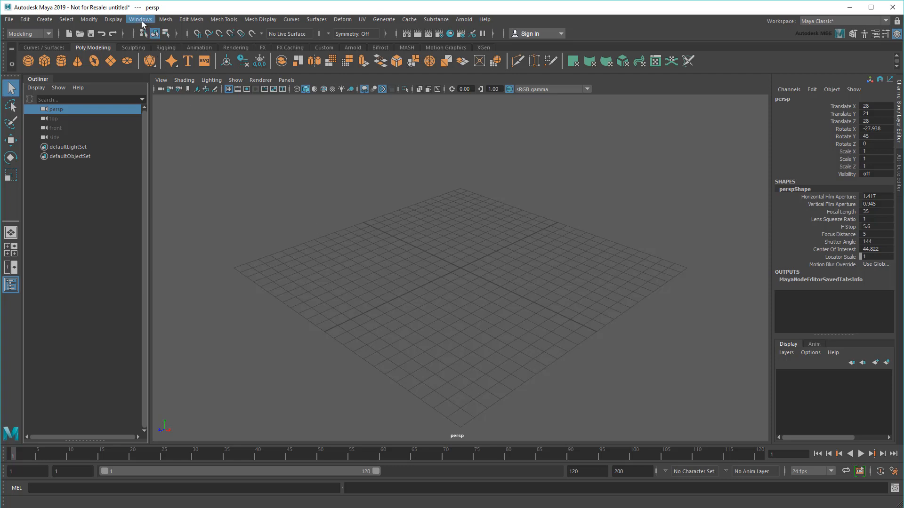
Browse the Plug-in Manager from the Windows menu, then close it
left_click(140, 19)
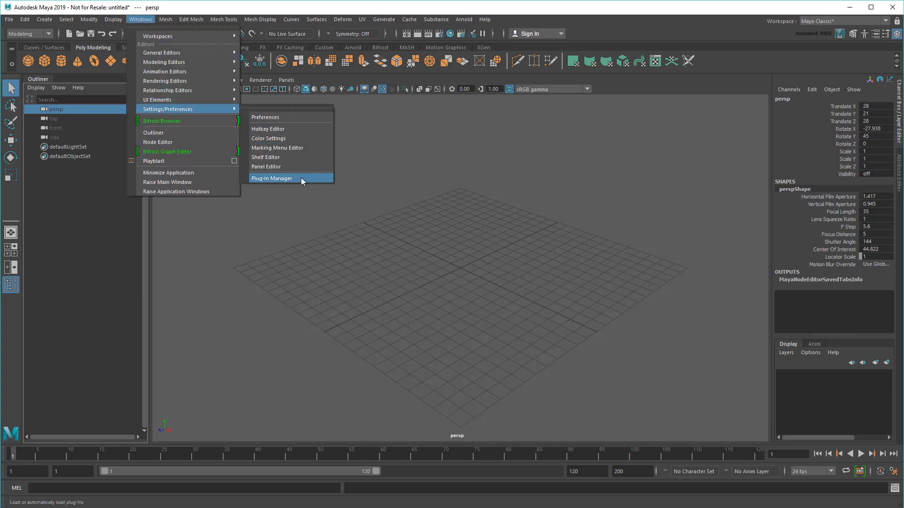
left_click(271, 177)
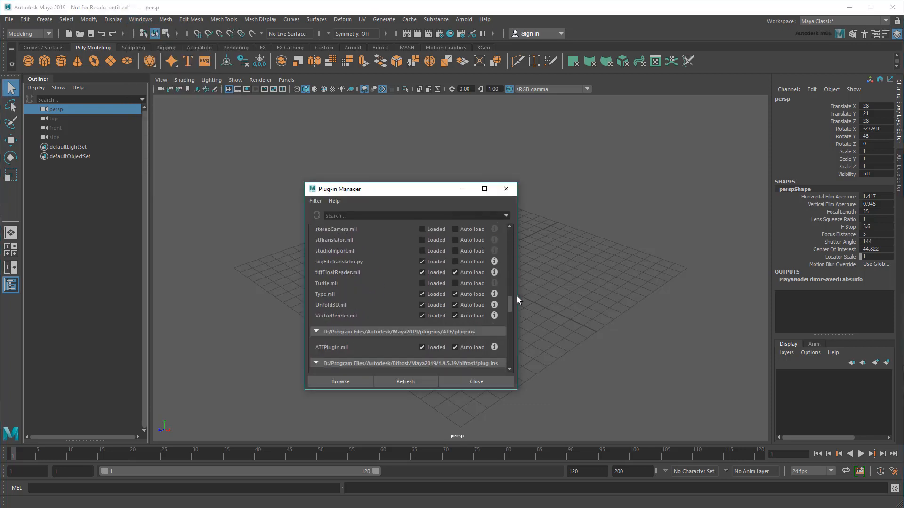
scroll("down", 3)
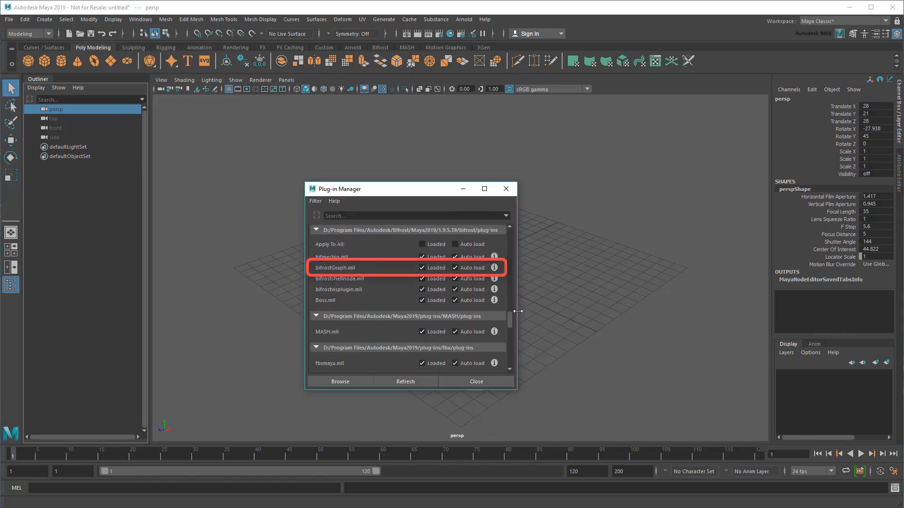
left_click(475, 381)
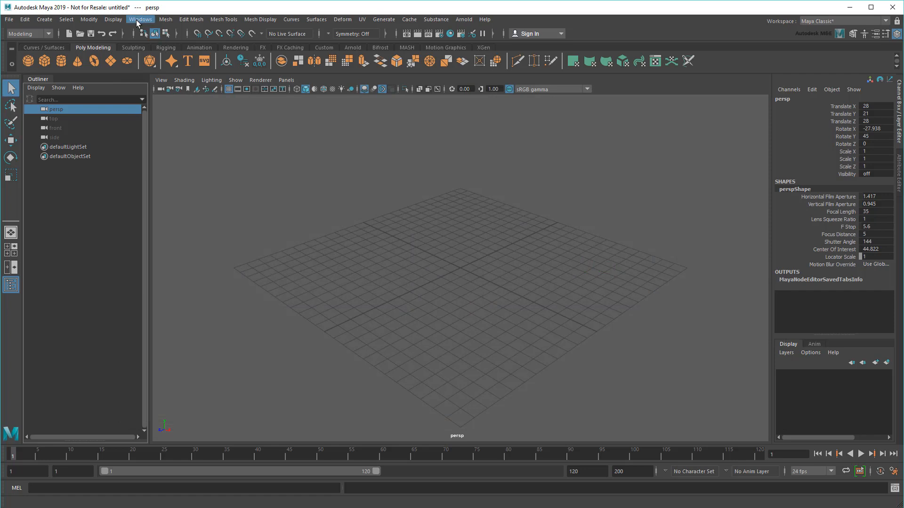
Briefly view the Node Editor and Hypershade, then create a polygon sphere, pSphere1
left_click(139, 19)
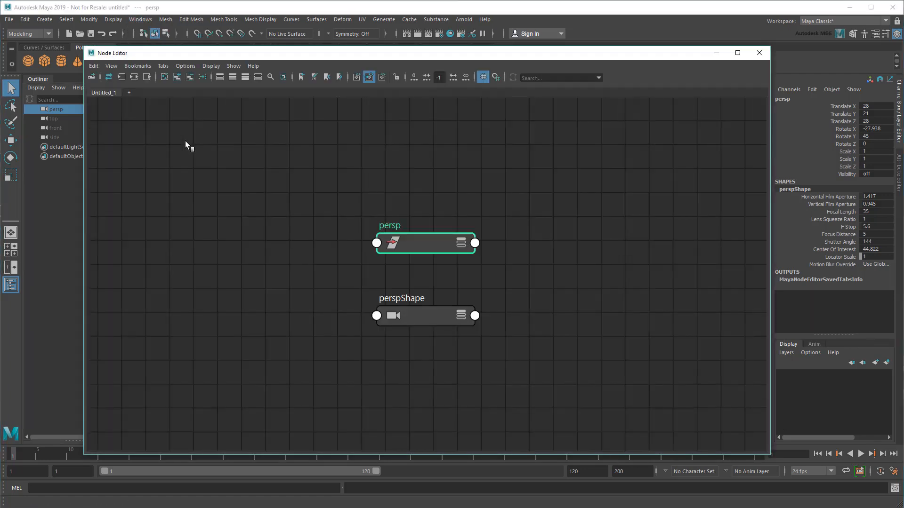
mouse_move(567, 110)
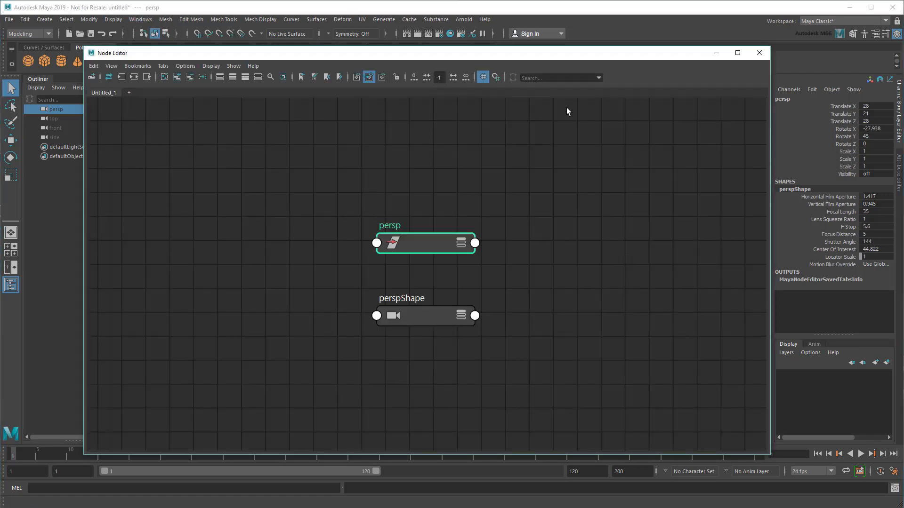
left_click(758, 52)
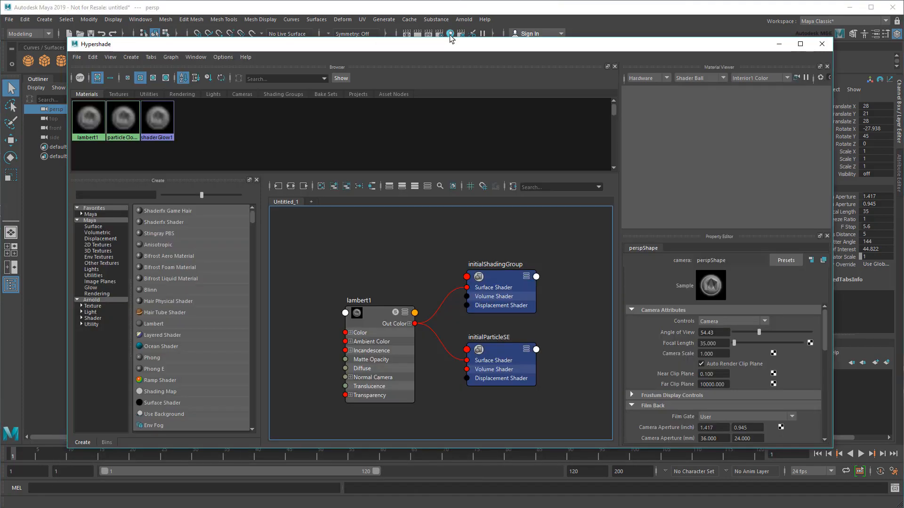
left_click(821, 44)
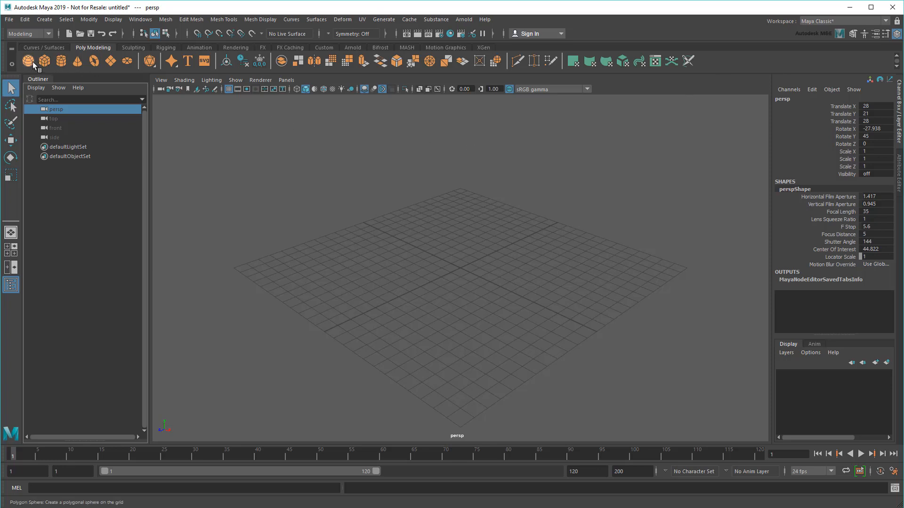
left_click(31, 61)
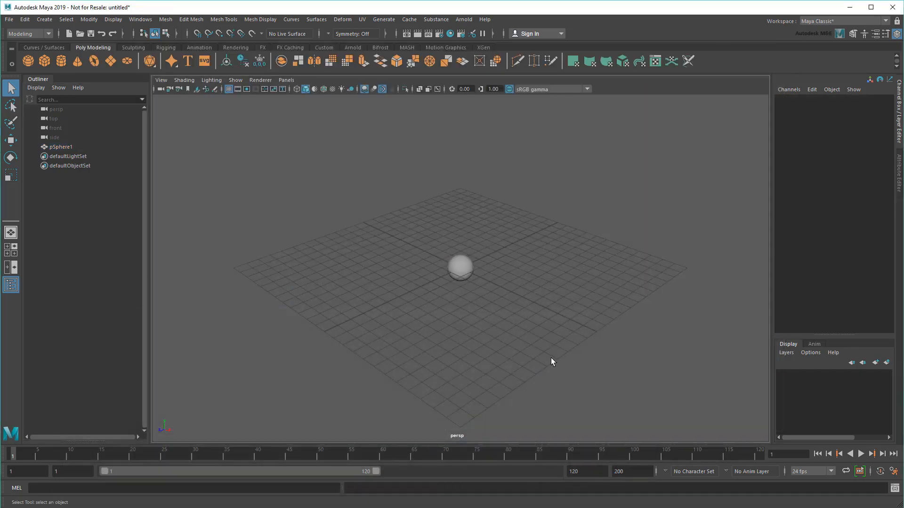
Create bifrostGraph1 from the Create menu and reposition its Bifrost Graph Editor window
left_click(44, 18)
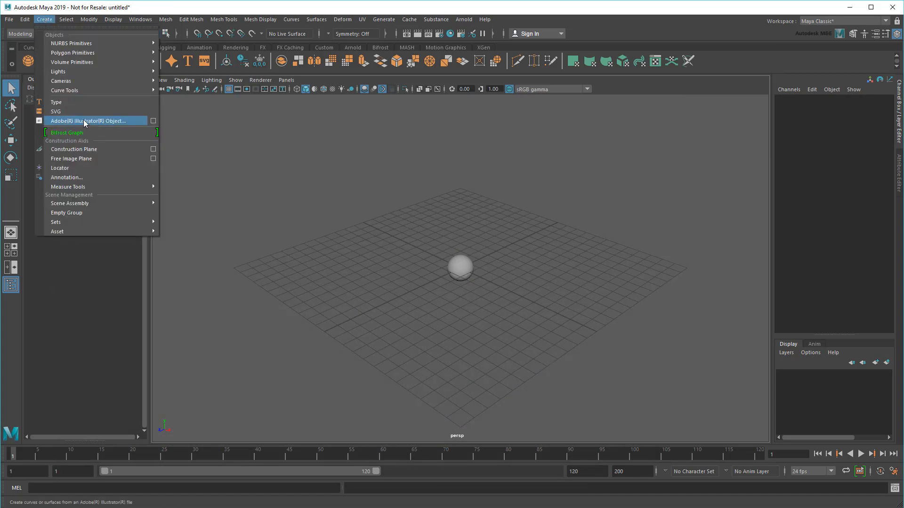
left_click(66, 133)
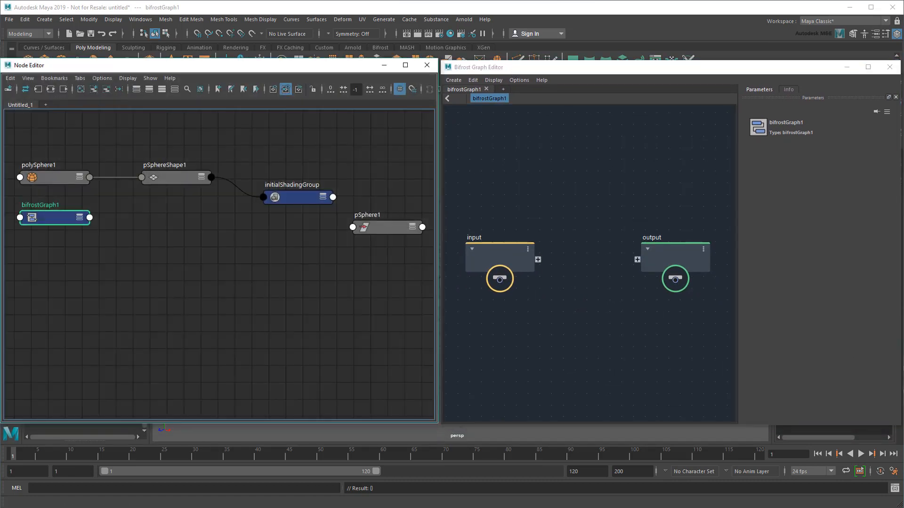
mouse_move(220, 239)
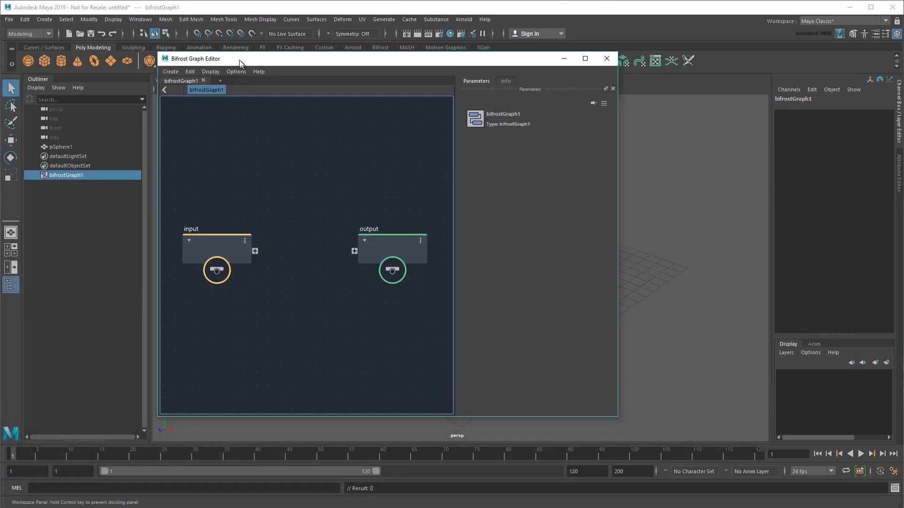
left_click_drag(239, 59, 294, 64)
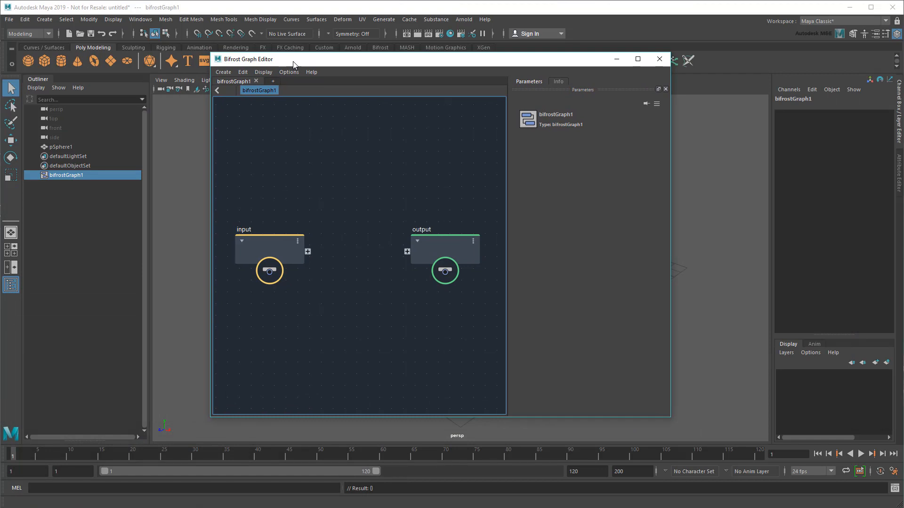
mouse_move(337, 175)
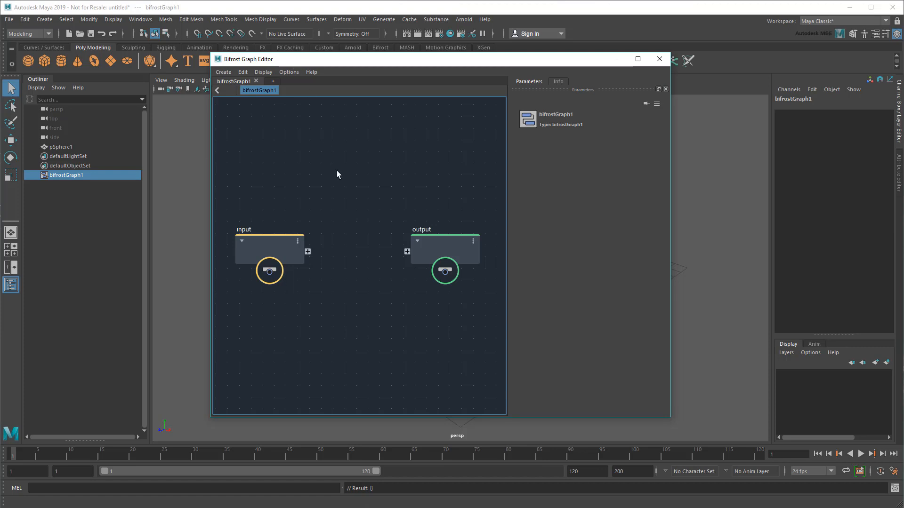
mouse_move(336, 174)
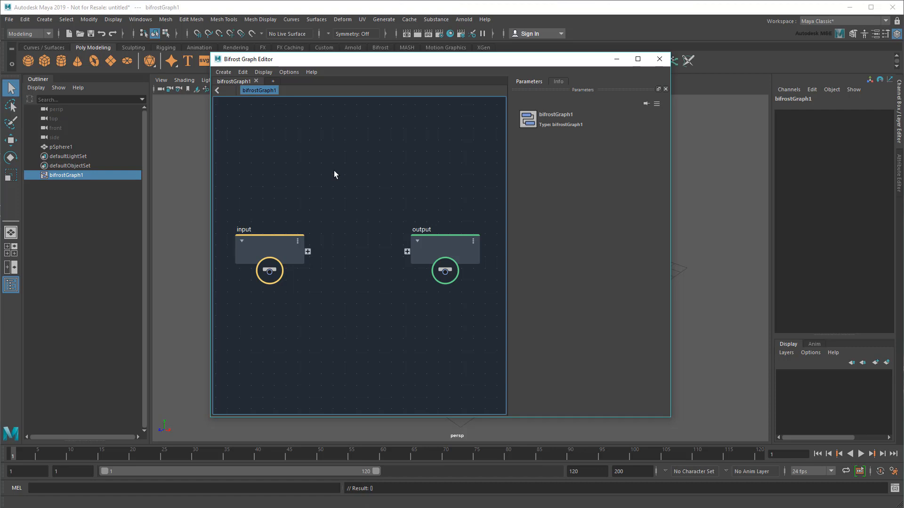
Show shape nodes in the Outliner and wire pSphereShape1's mesh into the graph output, producing bif1
left_click_drag(308, 251, 360, 256)
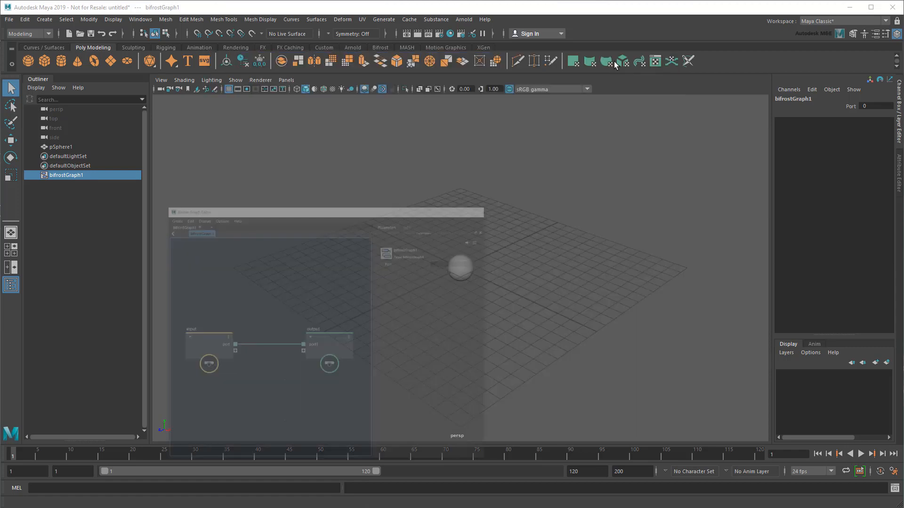
left_click(621, 61)
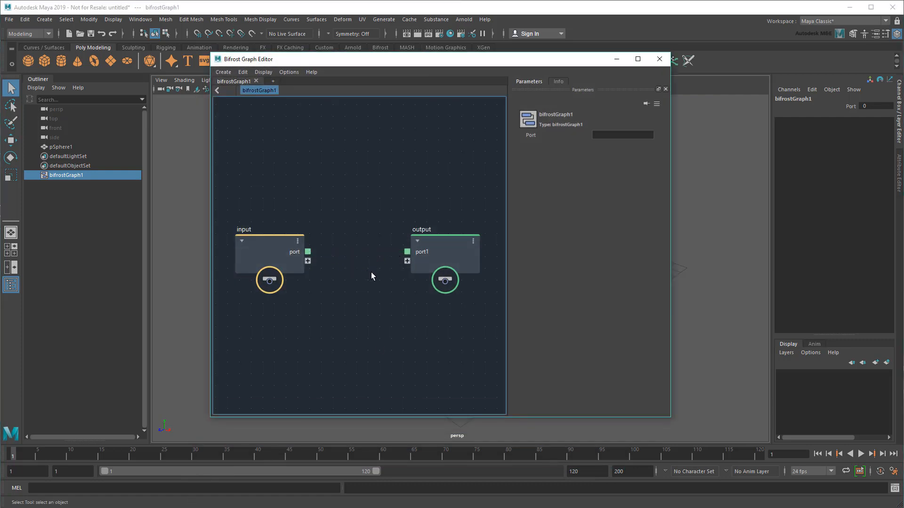
left_click(35, 87)
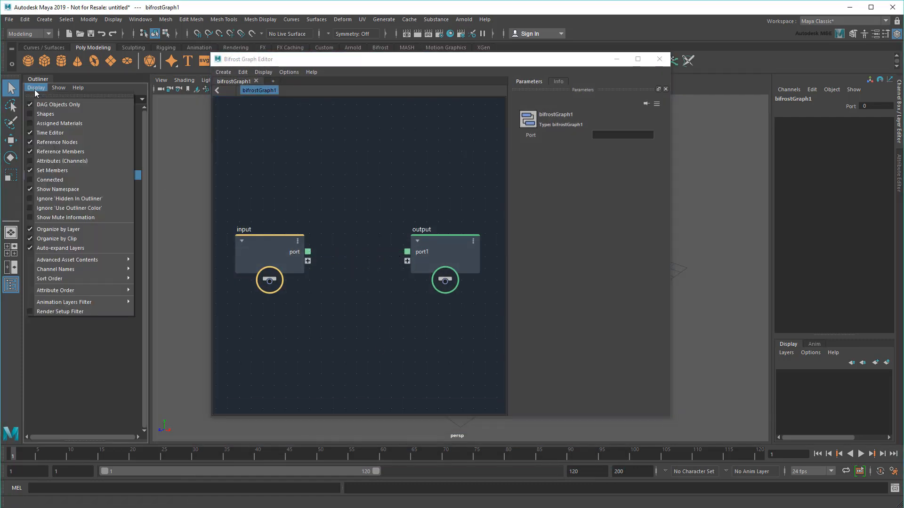
left_click(36, 87)
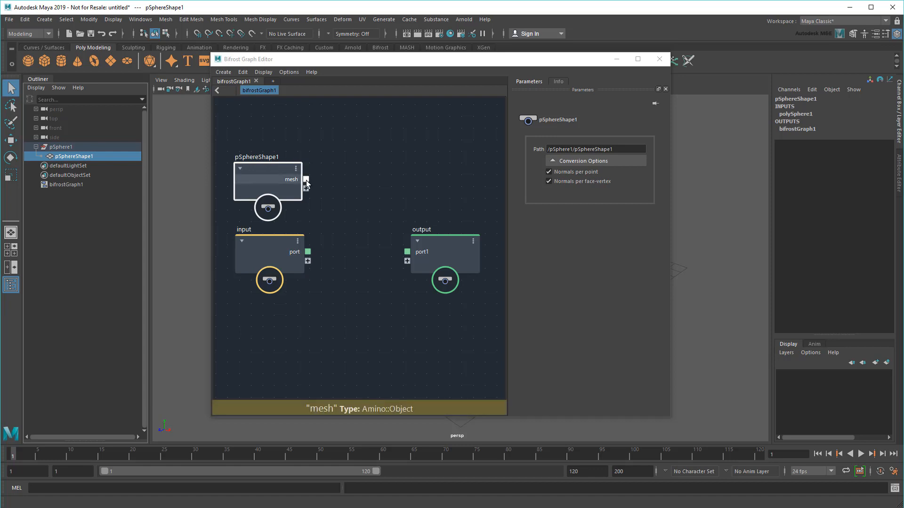
left_click_drag(308, 179, 406, 251)
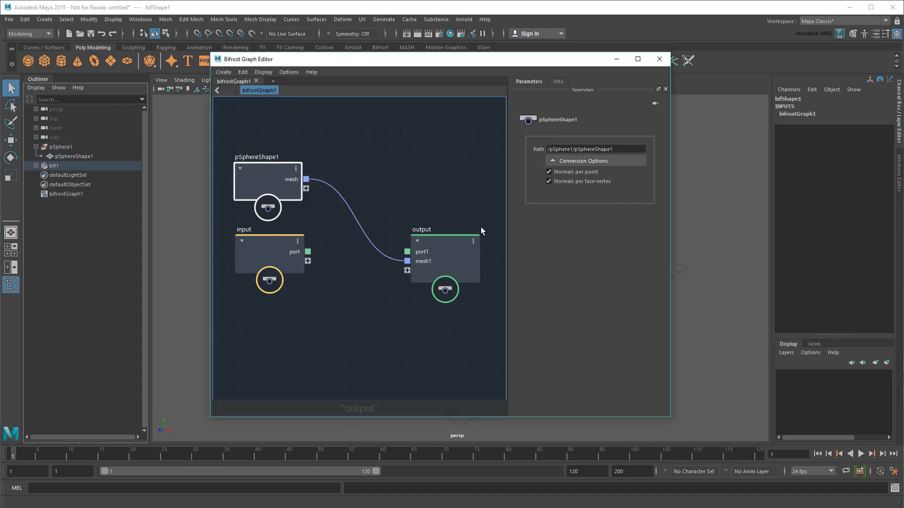
left_click(659, 58)
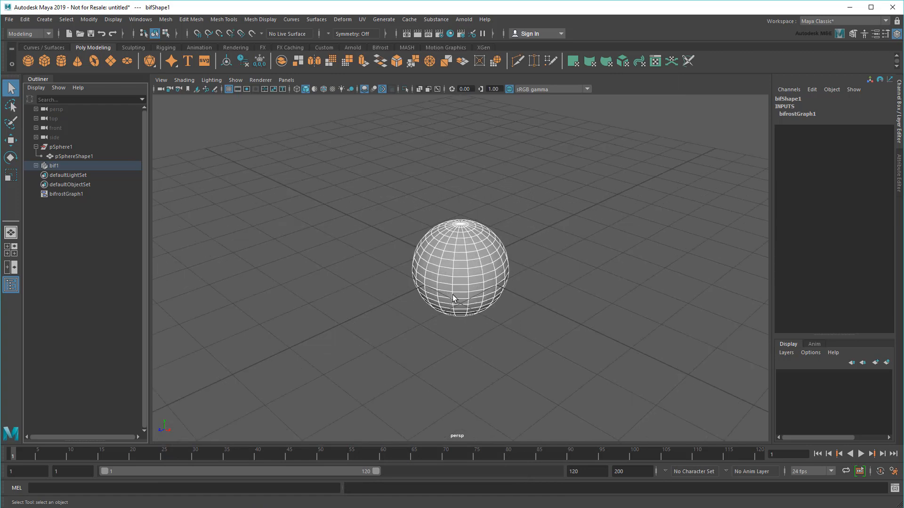
Move bif1 off the original sphere, then select pSphere1 to inspect its node connections
left_click(55, 165)
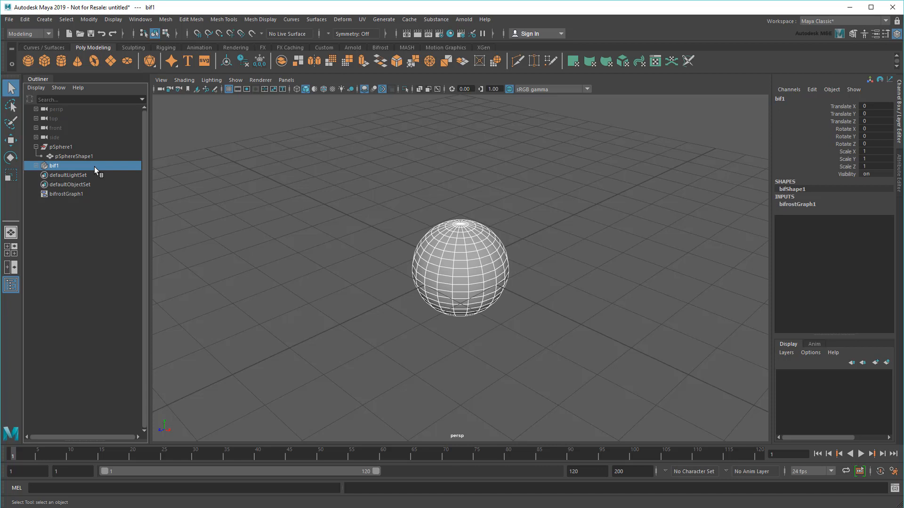
left_click(36, 165)
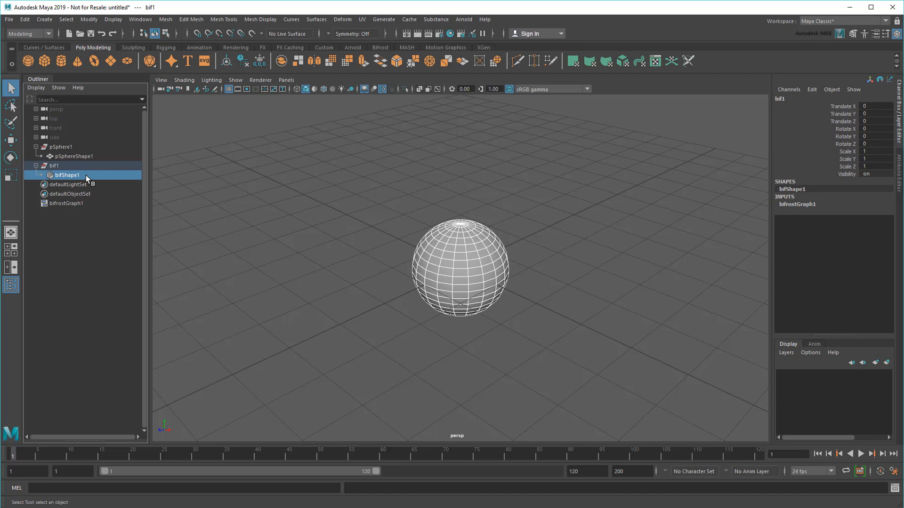
left_click(54, 166)
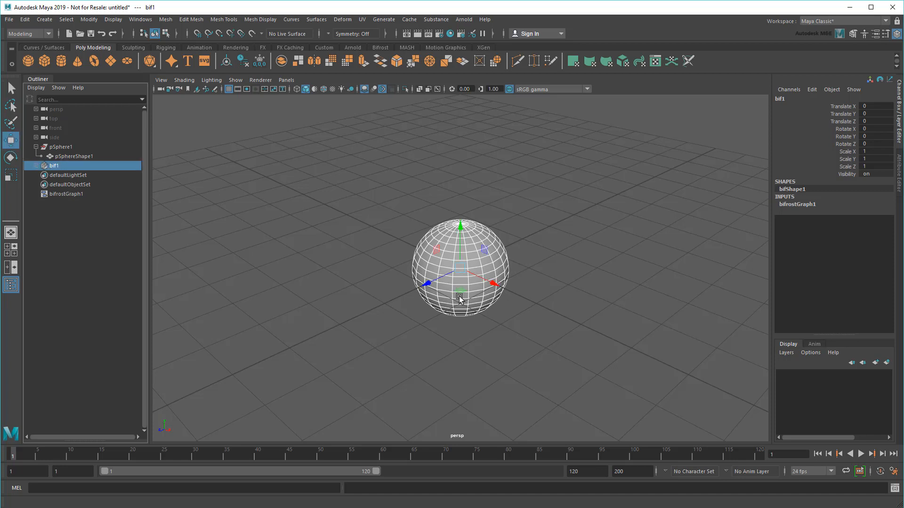
left_click_drag(459, 283, 313, 339)
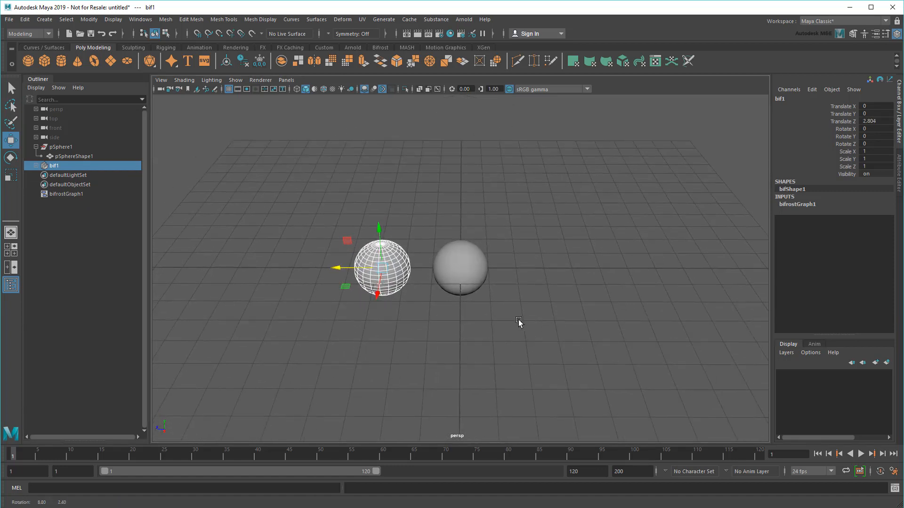
left_click(60, 147)
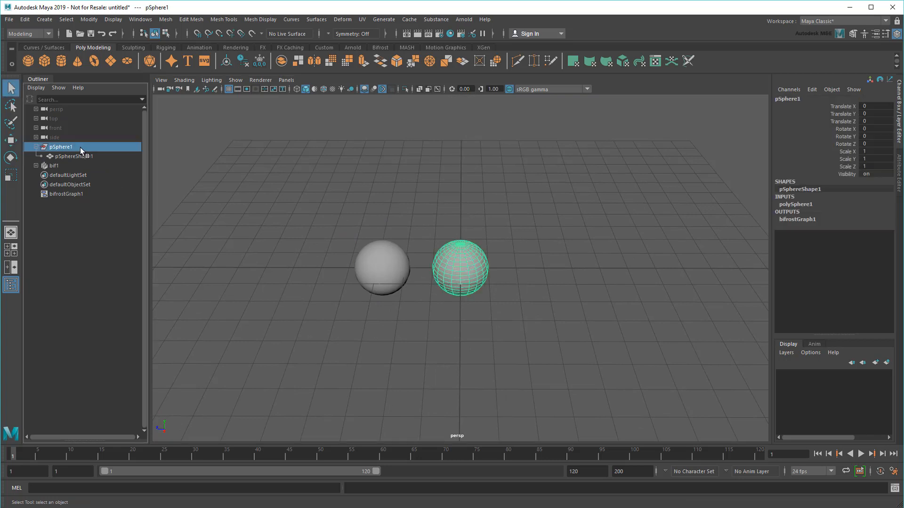
left_click(54, 166)
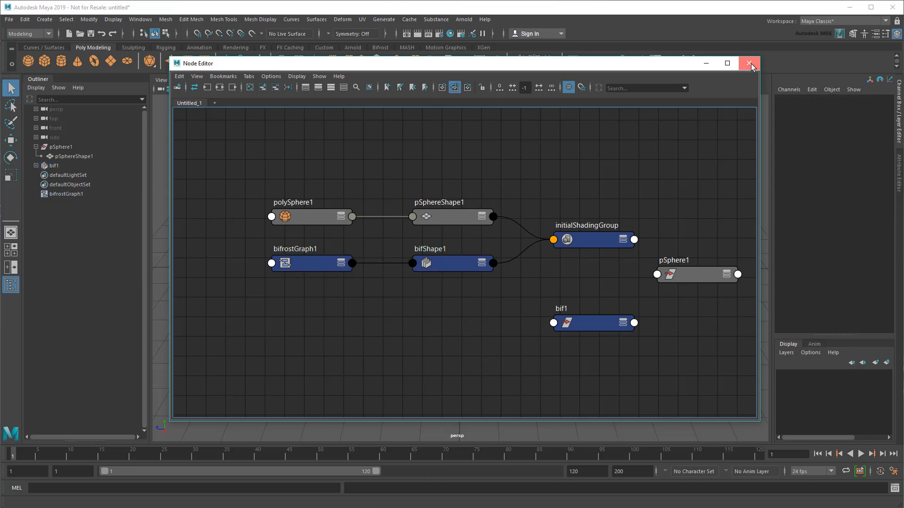
Close the Node Editor and add a set_geo_property node via Tab search for 'set_geo'
left_click(750, 63)
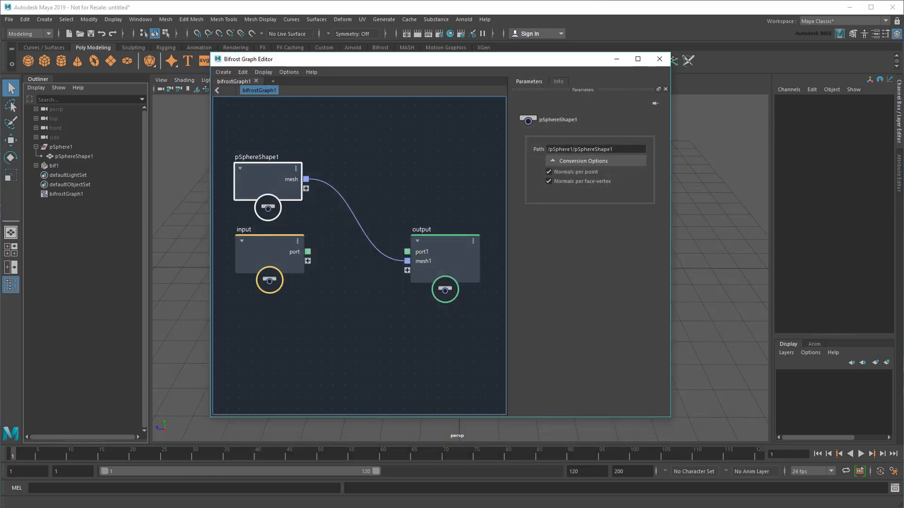
mouse_move(446, 139)
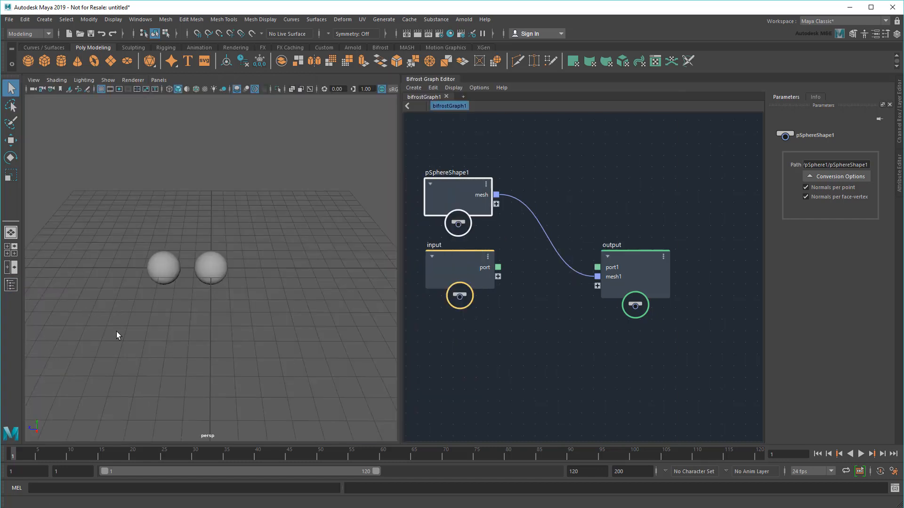
key("Tab")
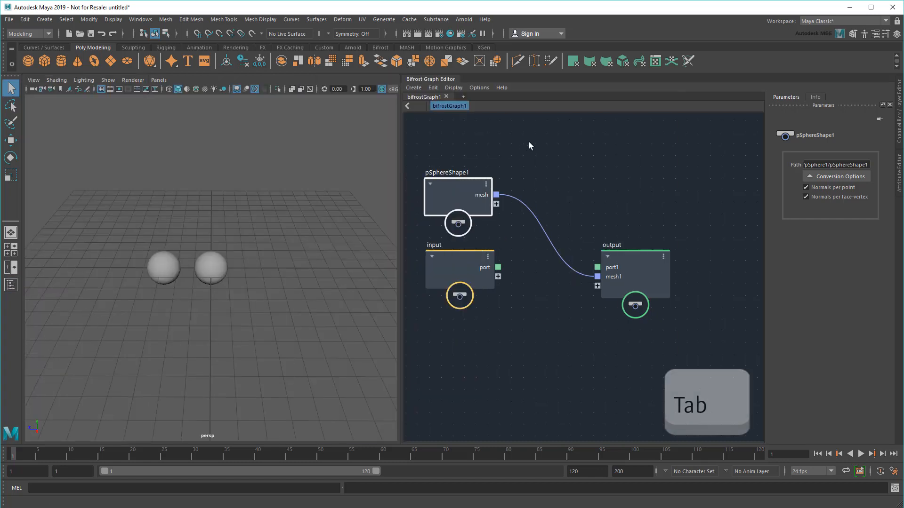
key("Tab")
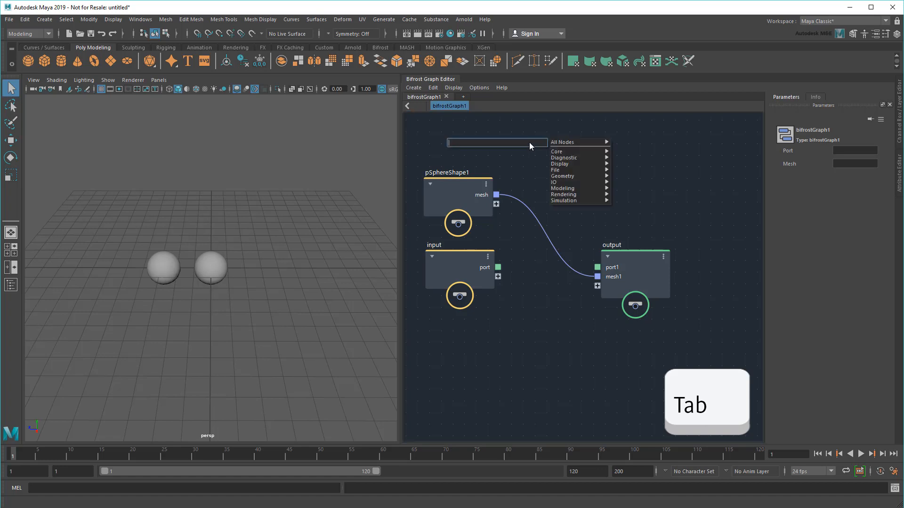
key("Tab")
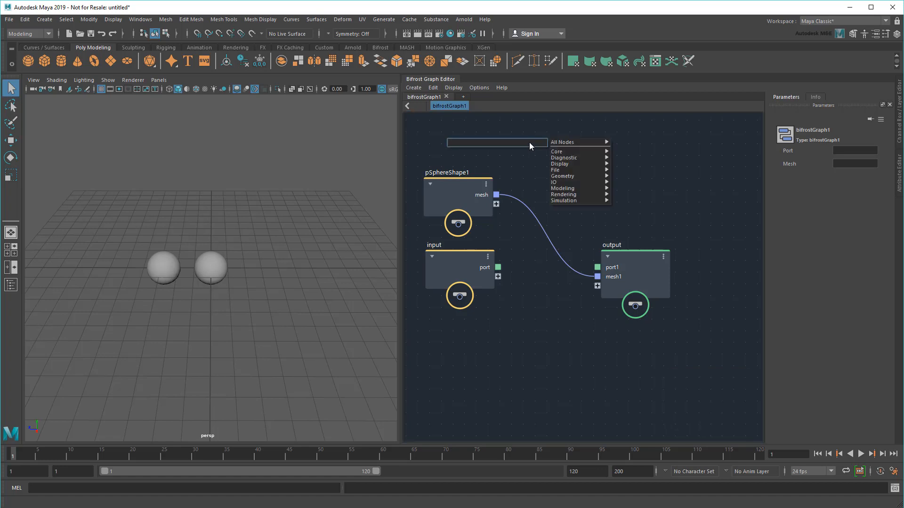
left_click(576, 142)
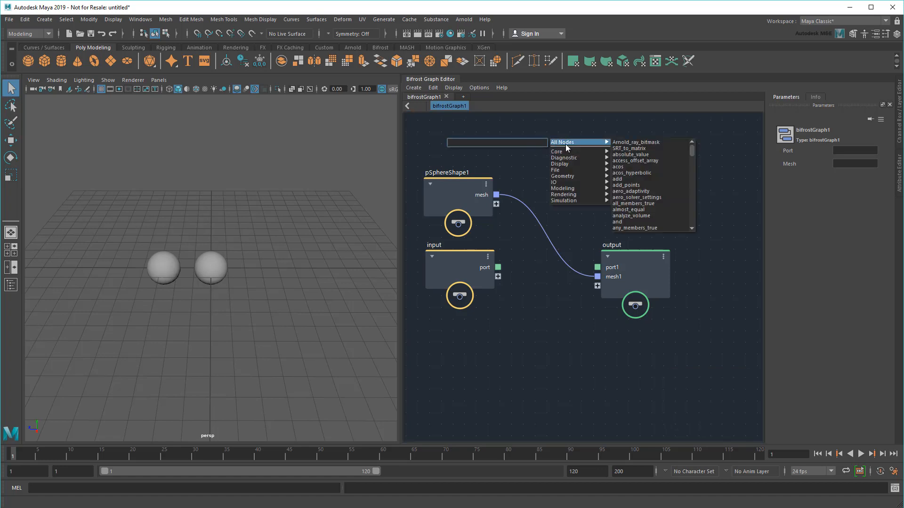
mouse_move(573, 157)
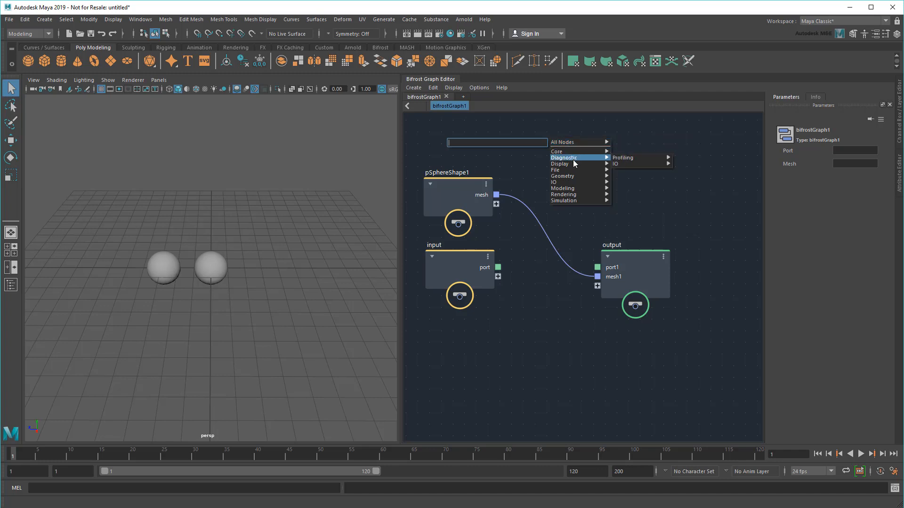
mouse_move(576, 182)
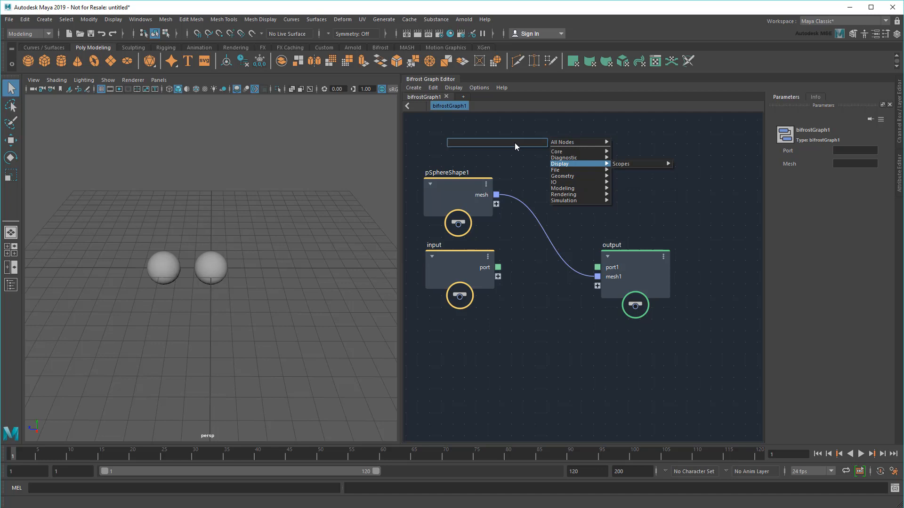
type("set_geo")
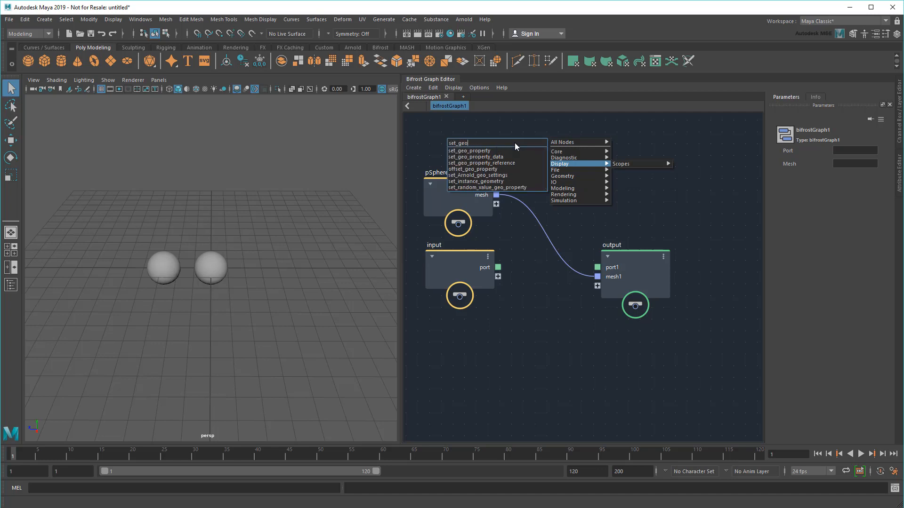
left_click(470, 151)
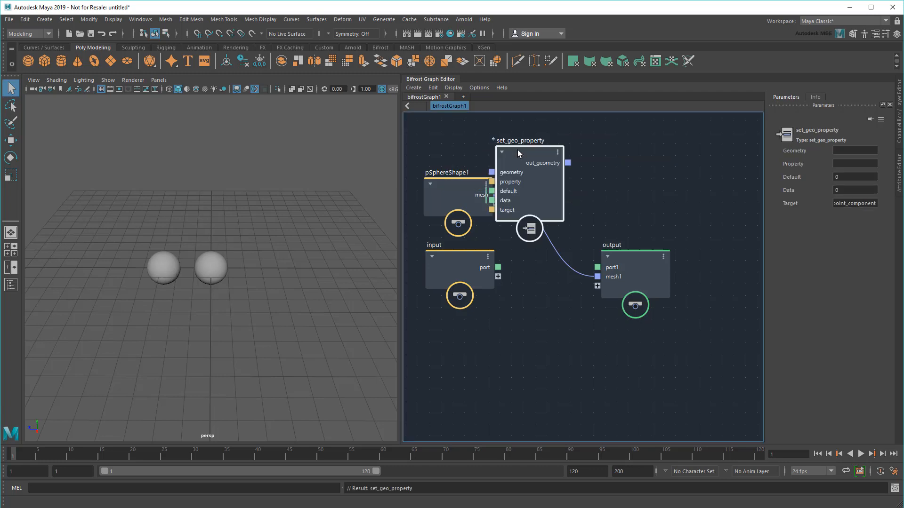
left_click_drag(522, 140, 581, 126)
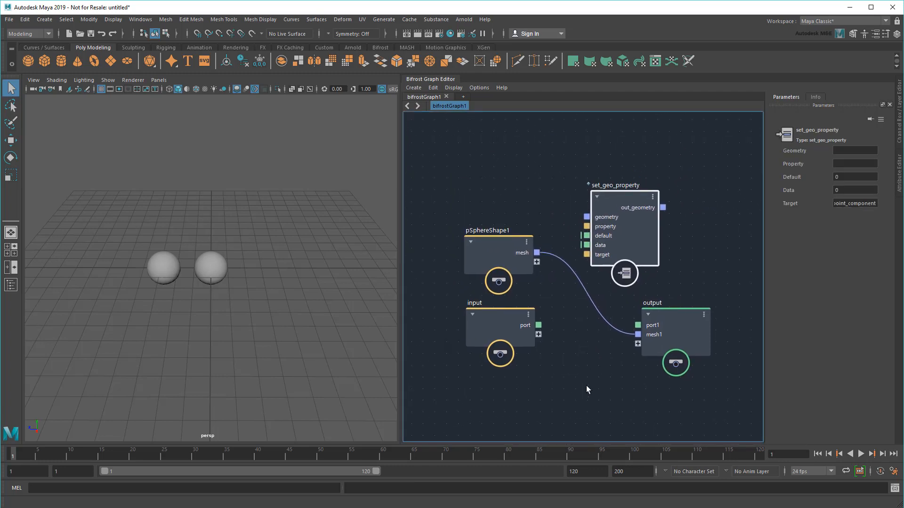
left_click(622, 184)
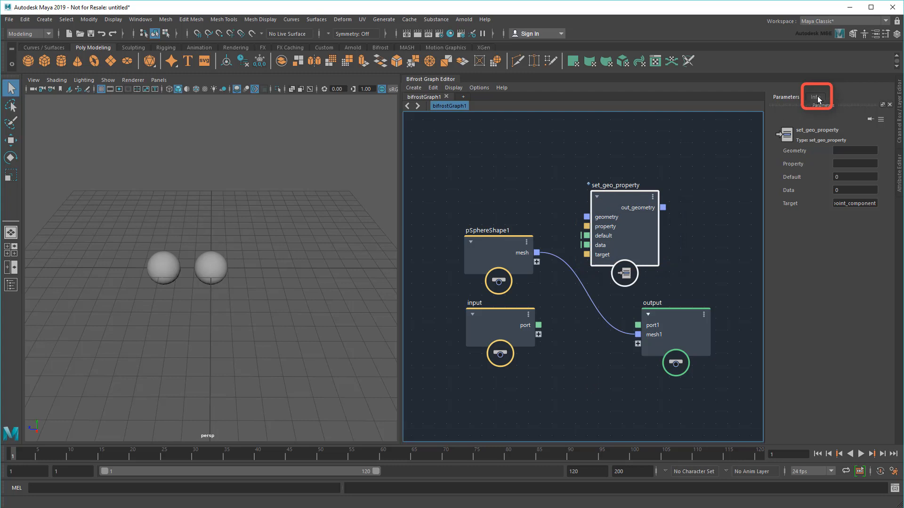
left_click(816, 97)
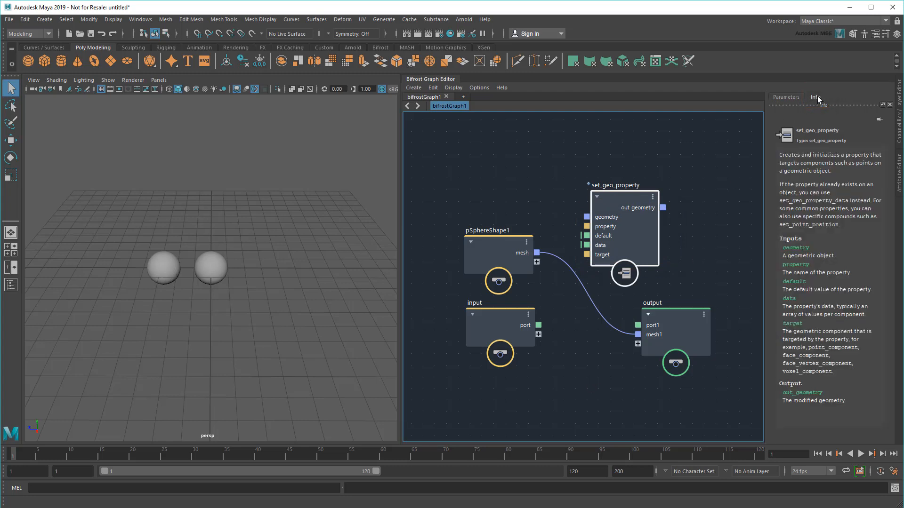
mouse_move(817, 103)
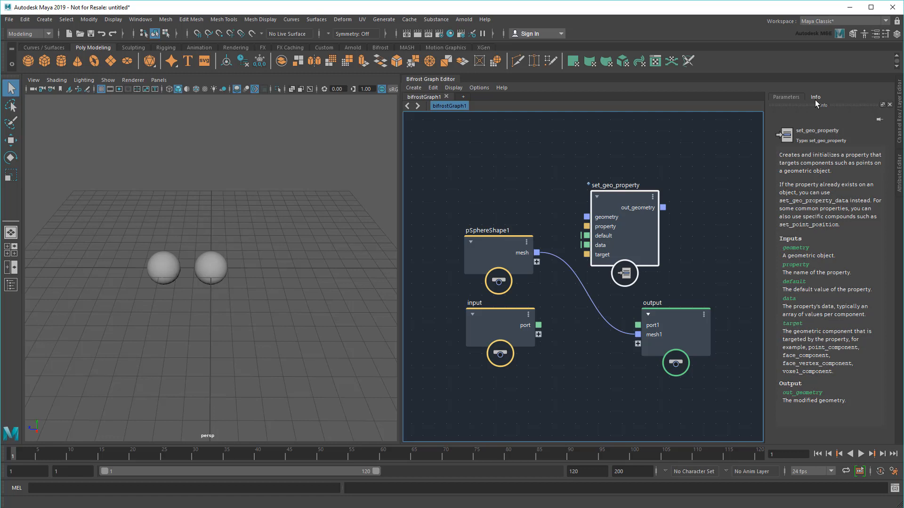
mouse_move(782, 99)
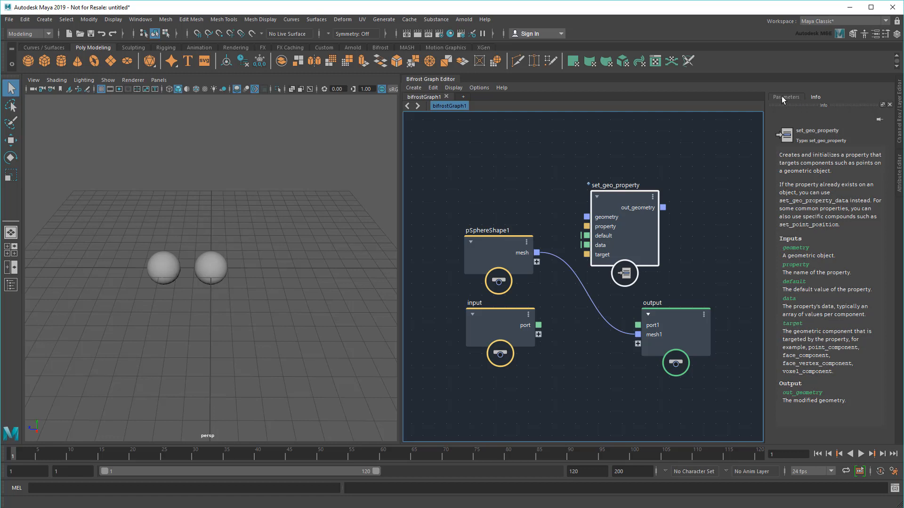
left_click(786, 97)
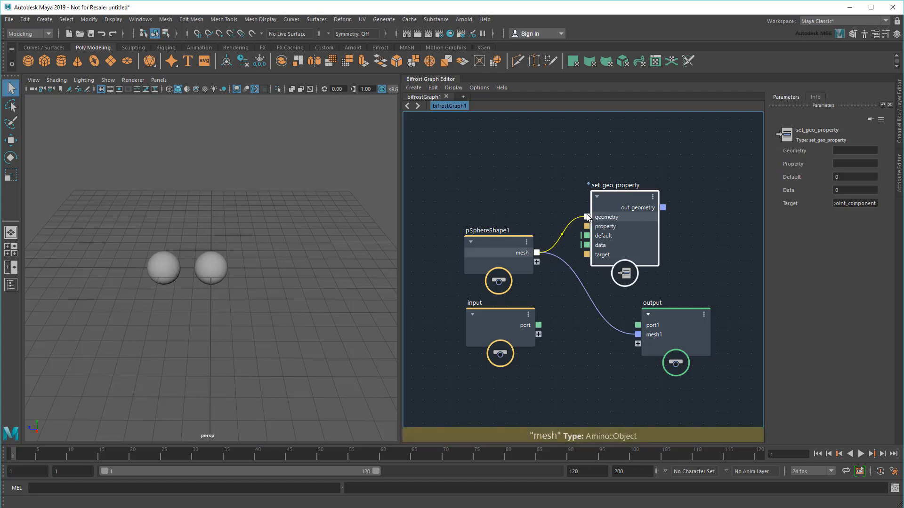
Connect pSphereShape1's mesh to set_geo_property's geometry input and set its property to 'color'
left_click_drag(536, 252, 586, 216)
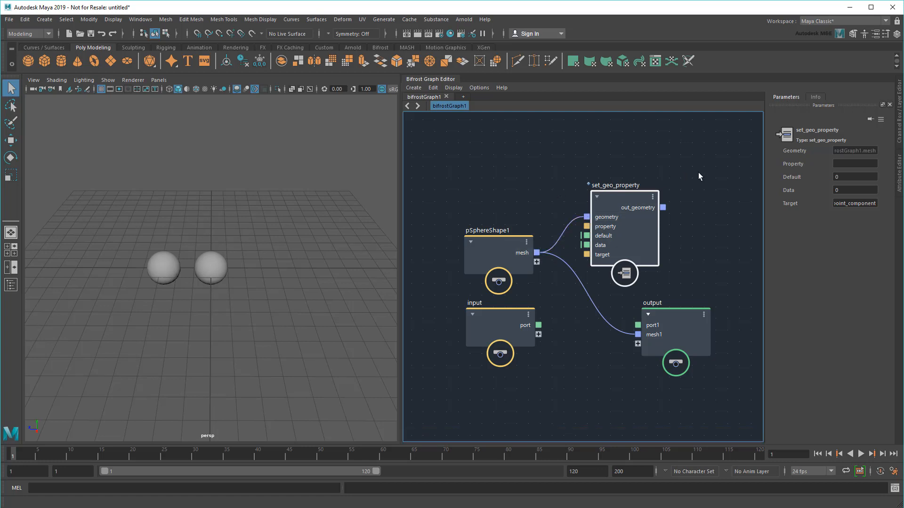
left_click(855, 164)
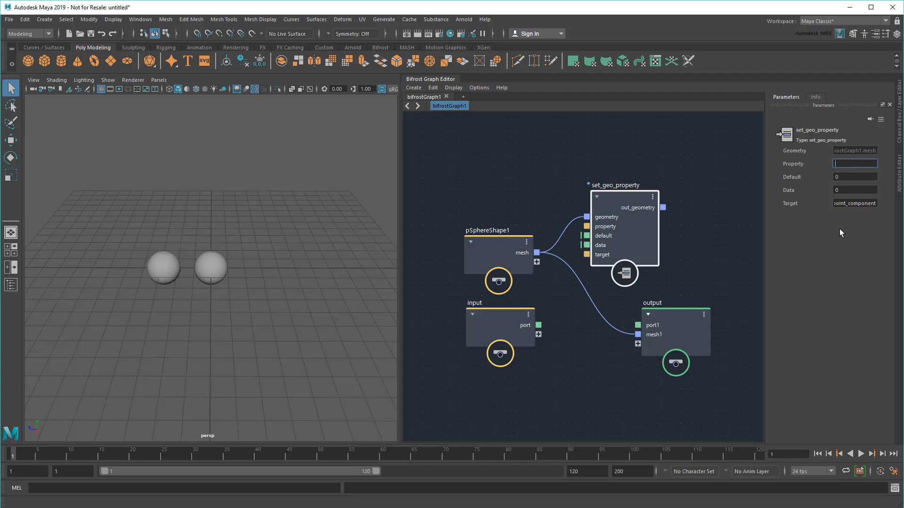
type("color")
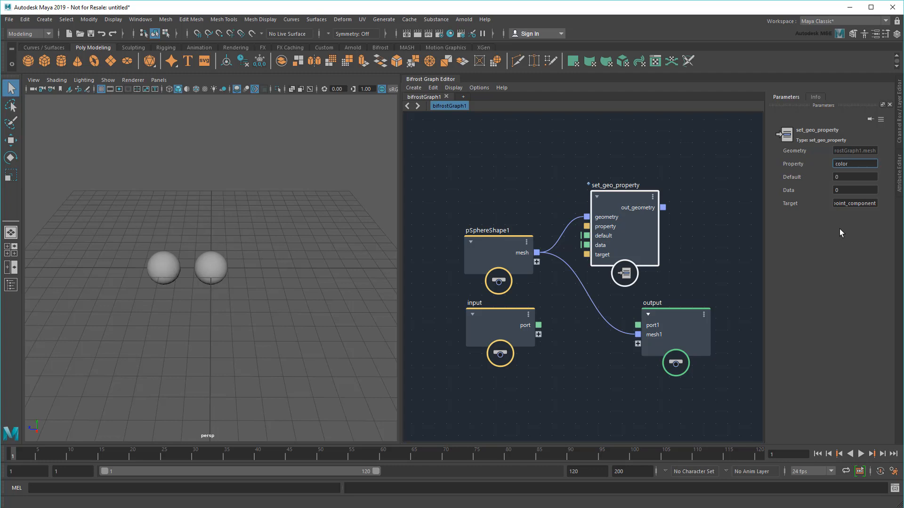
mouse_move(780, 201)
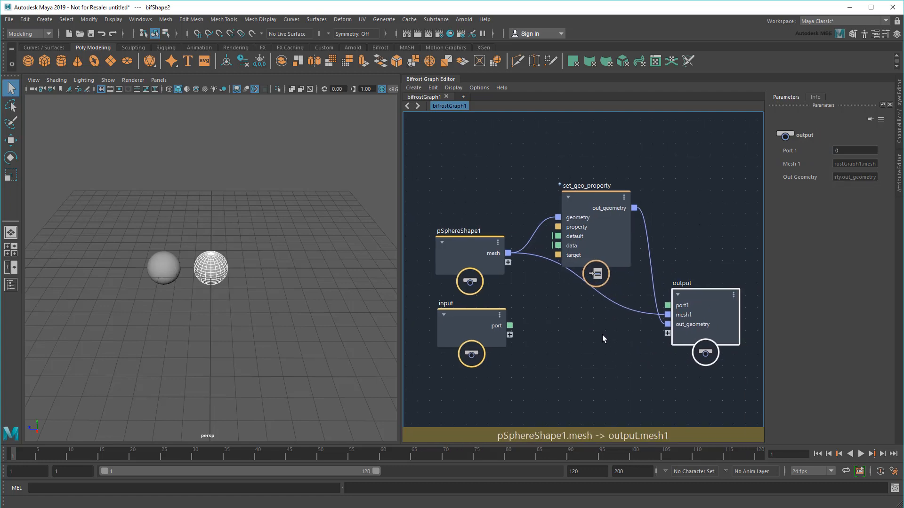
Toggle the Outliner panel layout beside the viewport
left_click(11, 285)
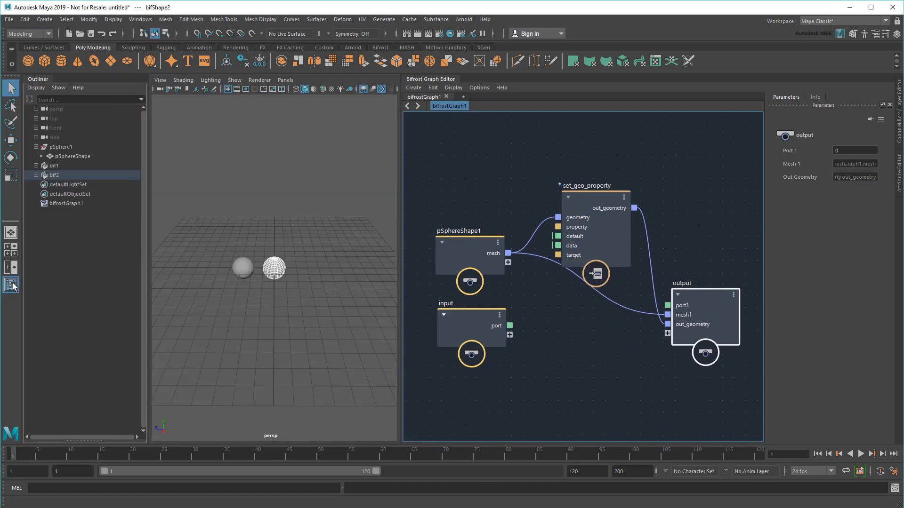
left_click(10, 139)
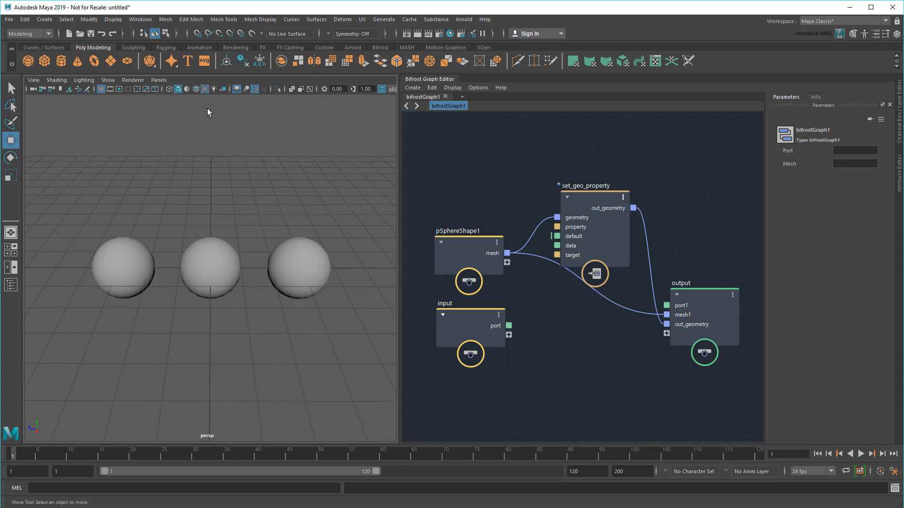
mouse_move(545, 179)
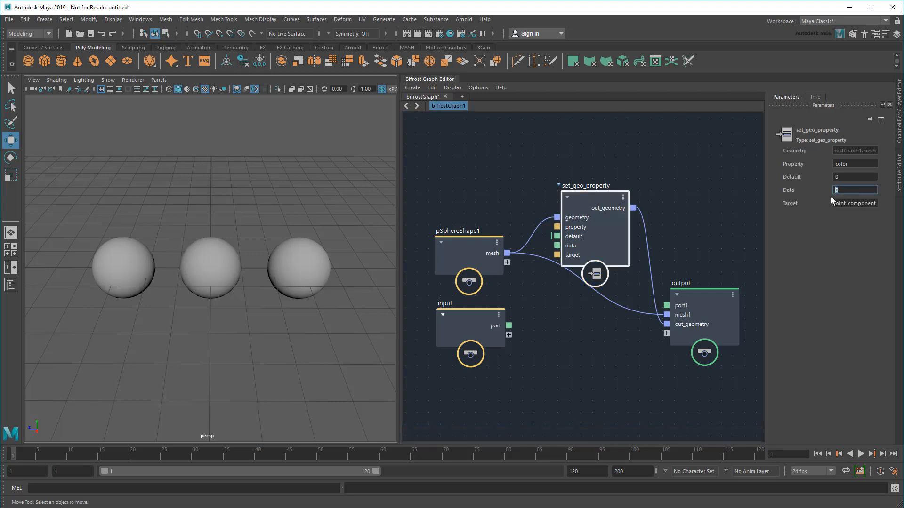
Enter 50 as set_geo_property's data value and commit it
type("2")
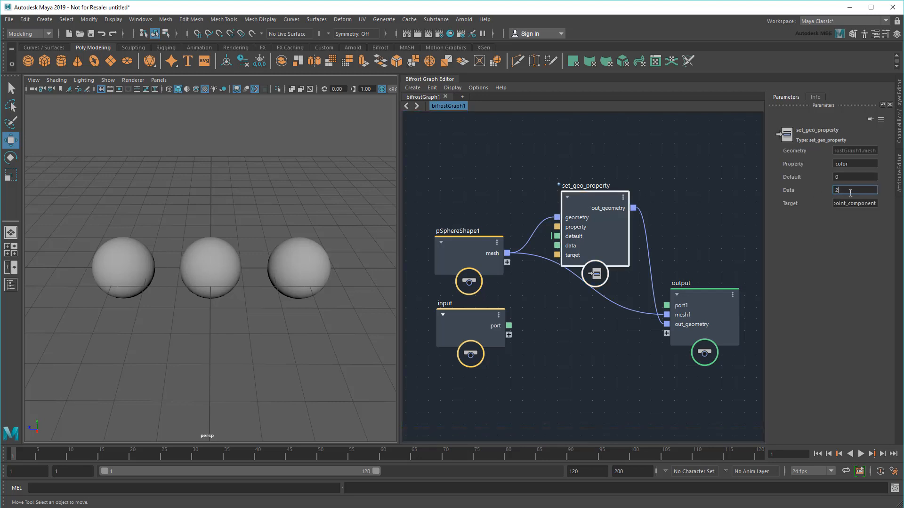
type("50")
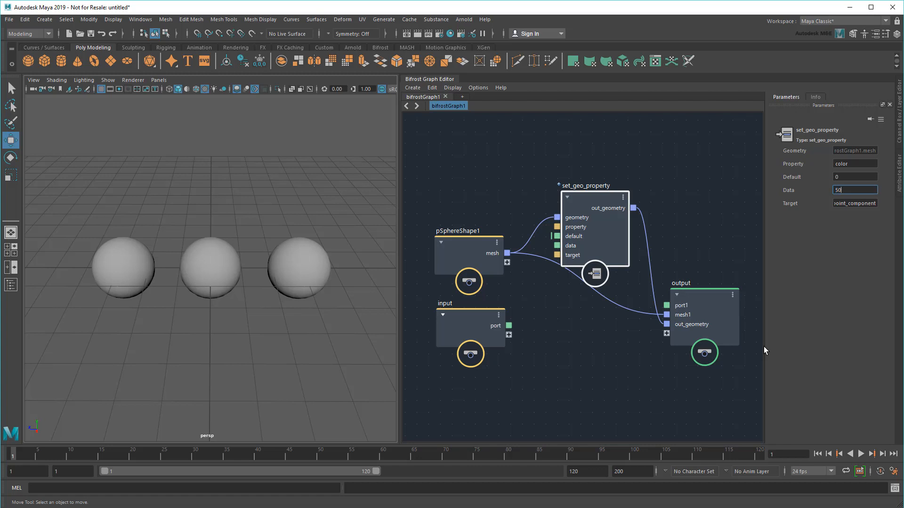
type("50")
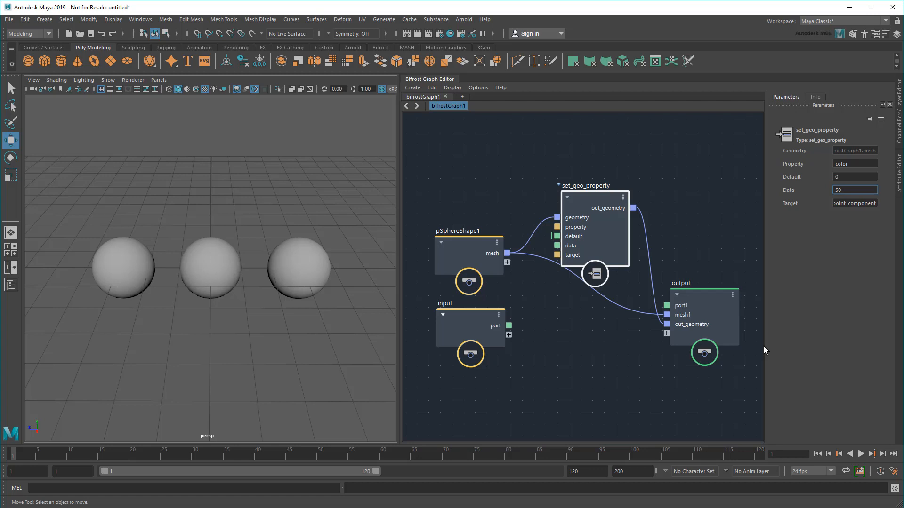
left_click(855, 190)
type("v")
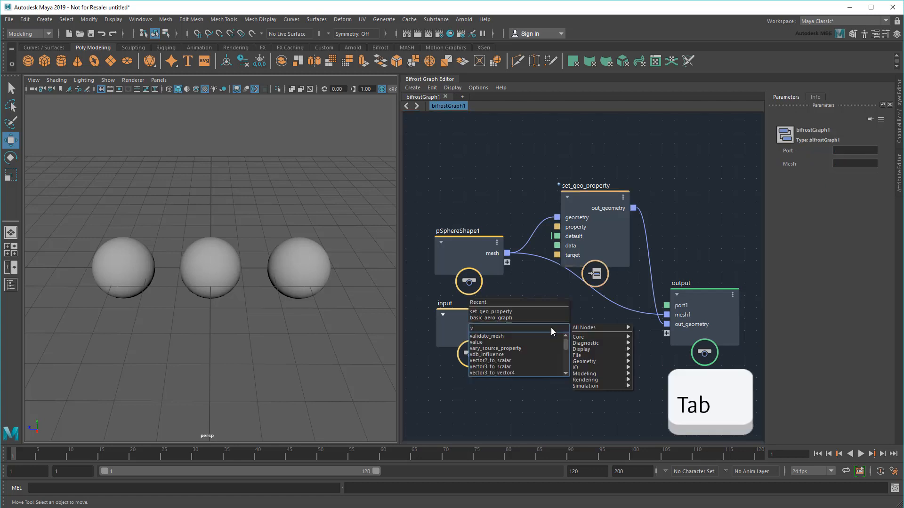
Add a value node and set its type to a three-component float vector (float3)
type("alue")
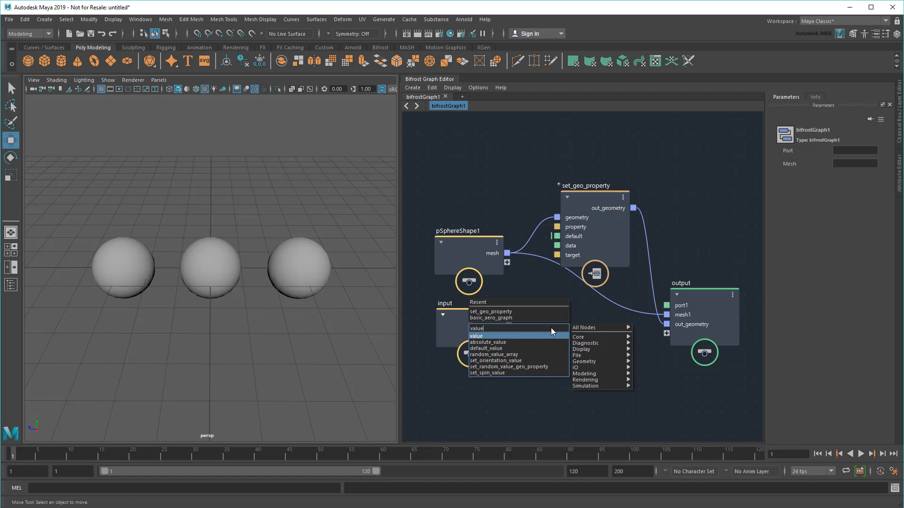
left_click(476, 336)
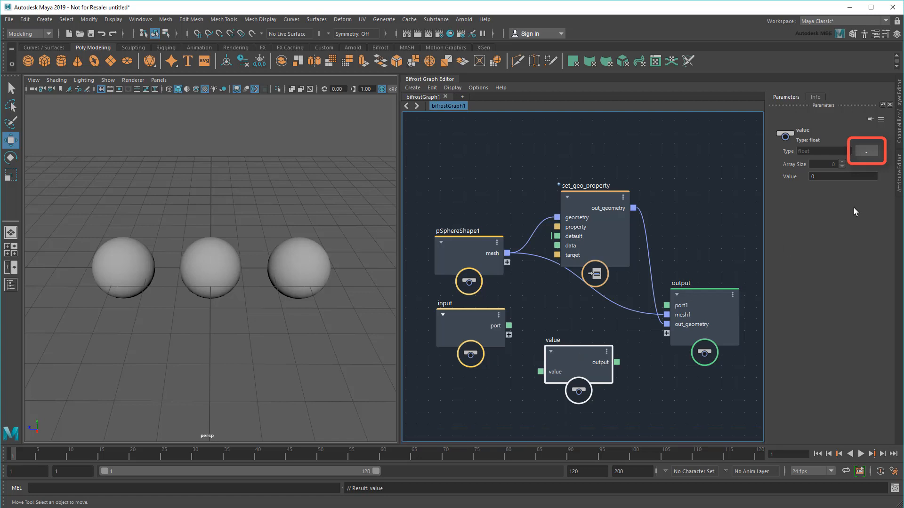
left_click(865, 151)
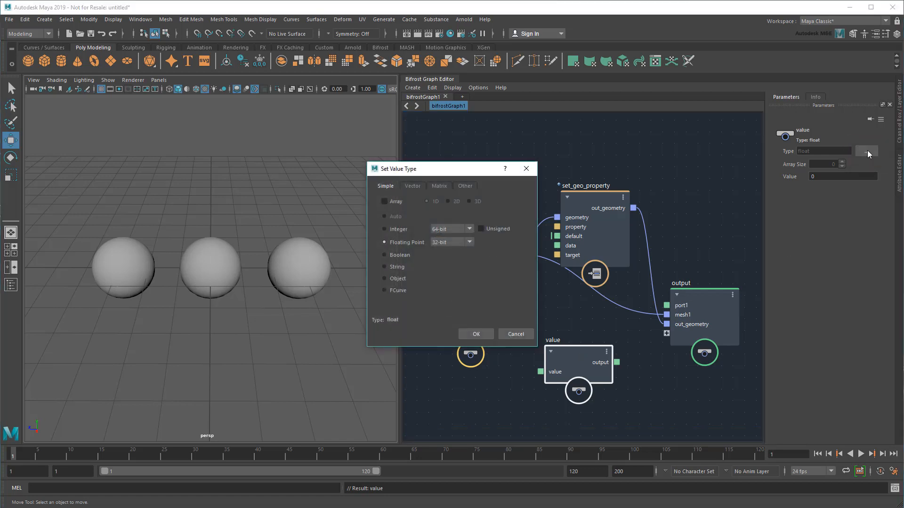
mouse_move(409, 193)
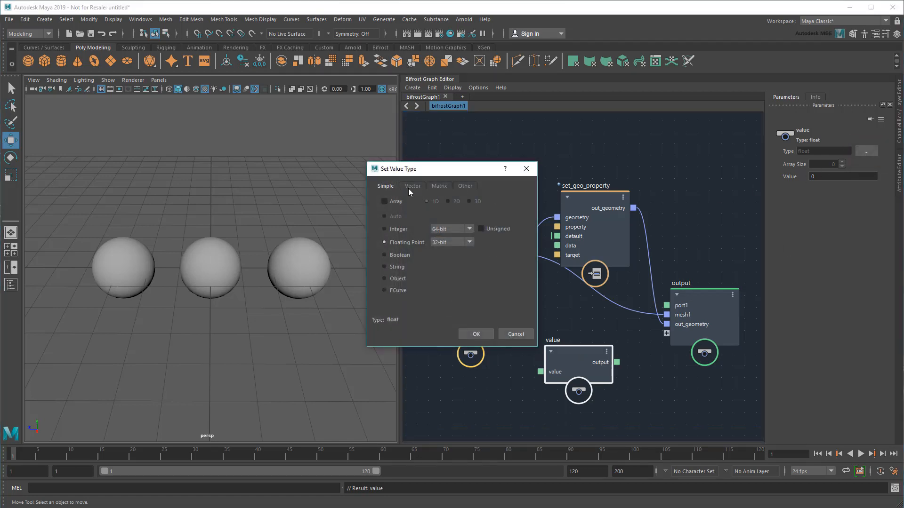
left_click(411, 186)
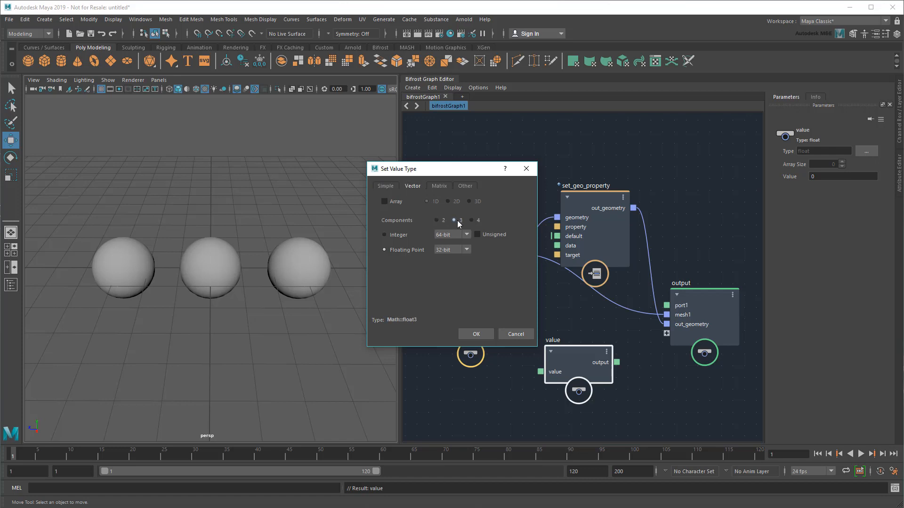
left_click(475, 334)
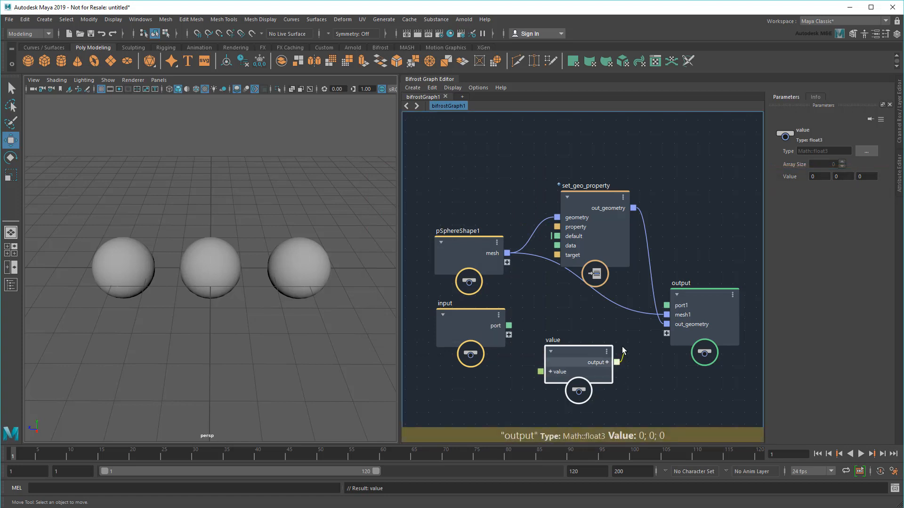
Wire the value node's output into set_geo_property's data and enter 0 in its Value field
left_click_drag(621, 362, 556, 246)
type("1")
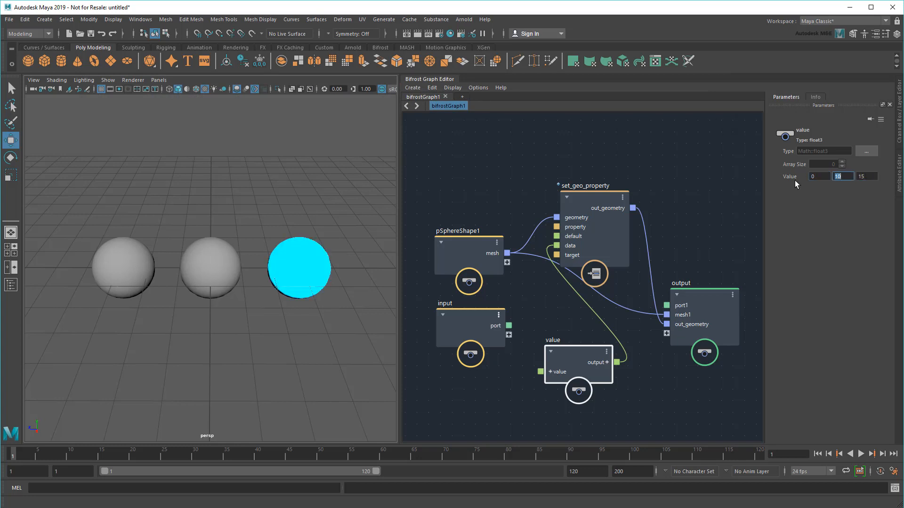
type("0")
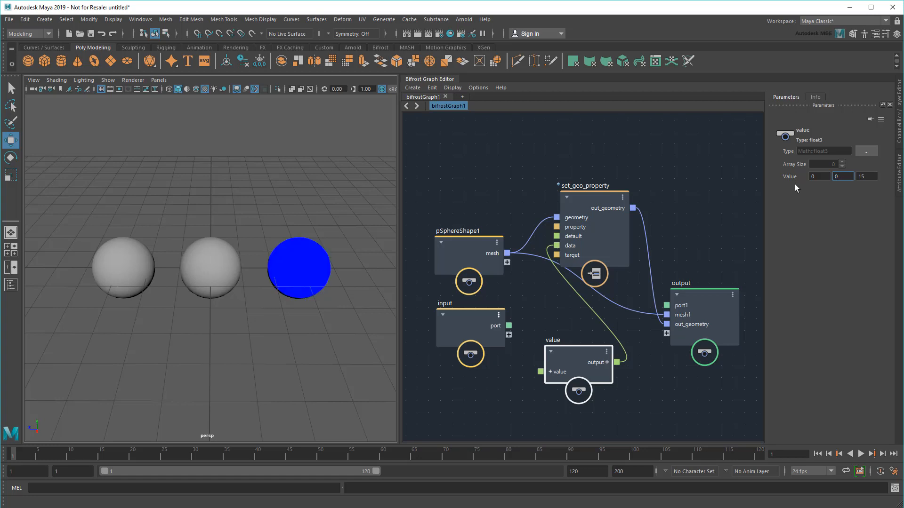
left_click(470, 326)
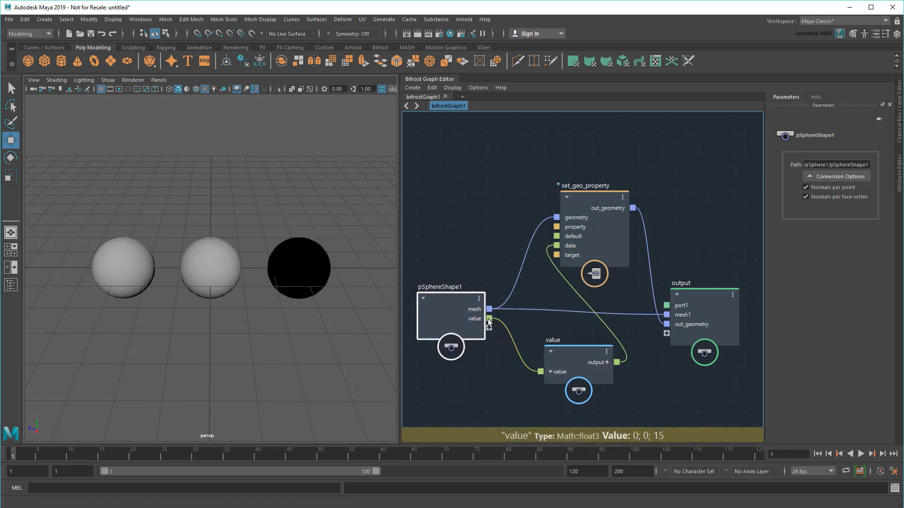
Rename the sphere node's value port to Color_Value_In through Rename Port
right_click(490, 319)
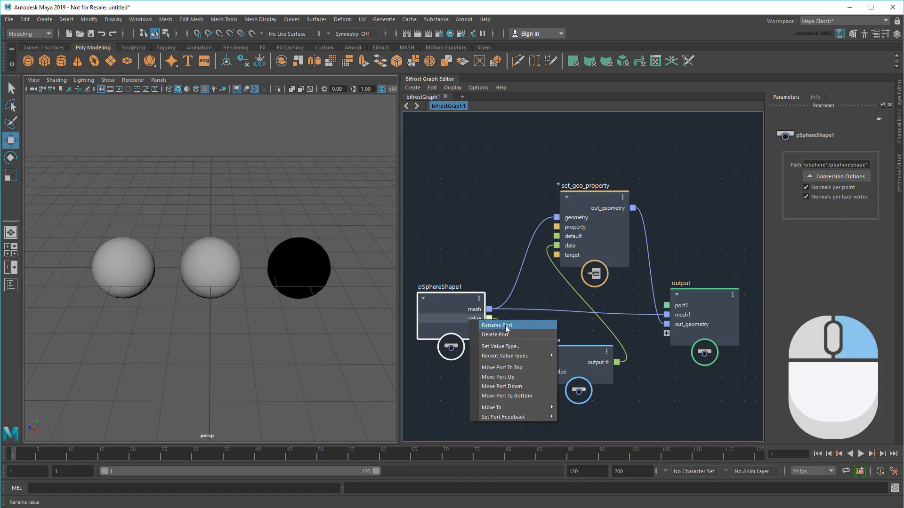
left_click(496, 325)
type("Color_Value_In")
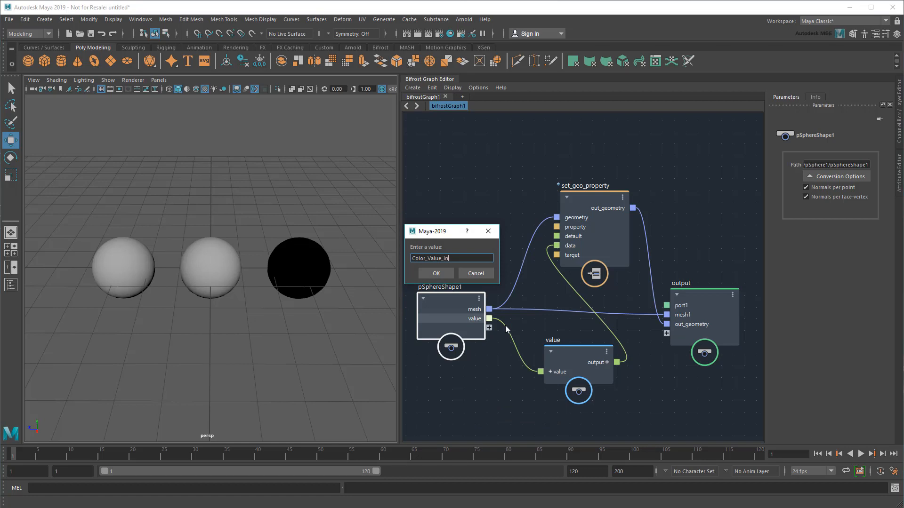
left_click(435, 273)
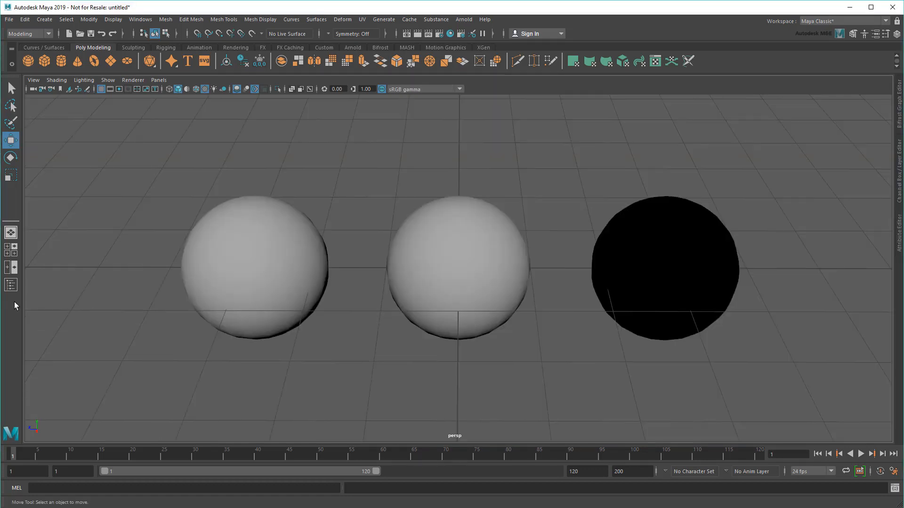
Select bifrostGraph1 in the Outliner and show its Color Value In x, y, z channels
left_click(10, 285)
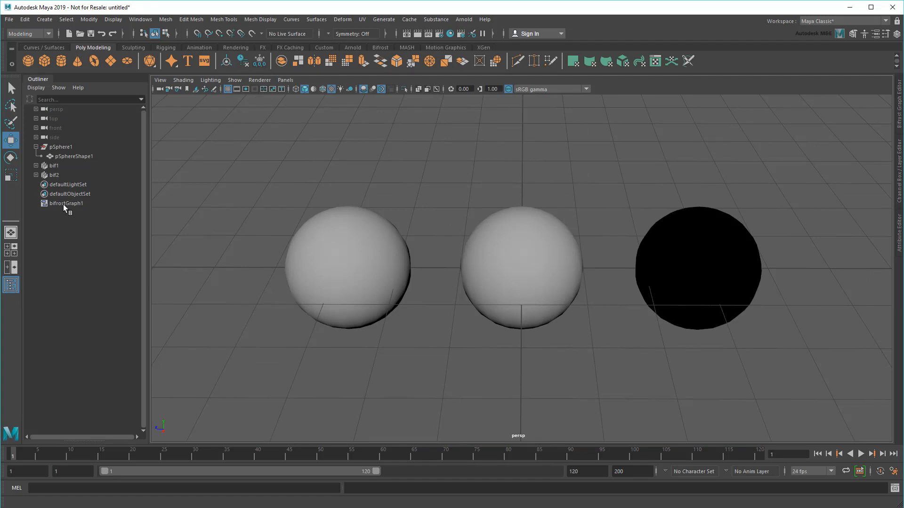
left_click(66, 203)
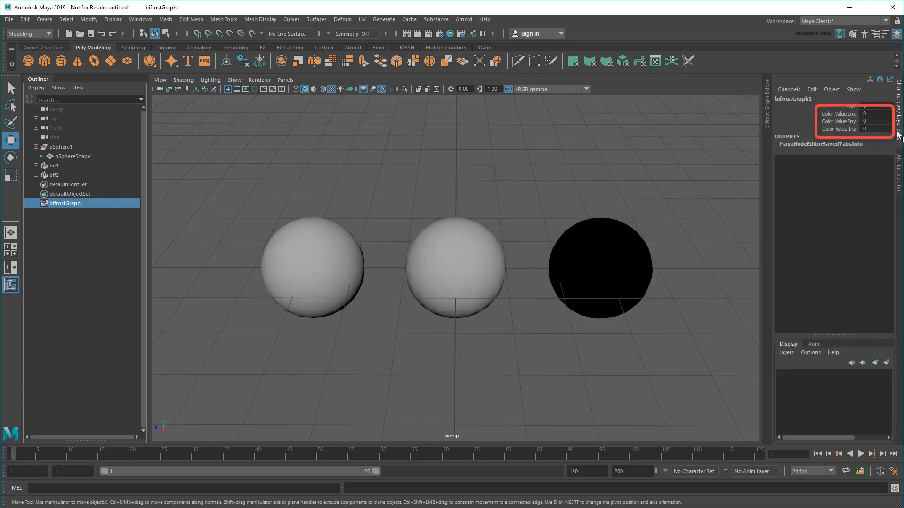
left_click(873, 114)
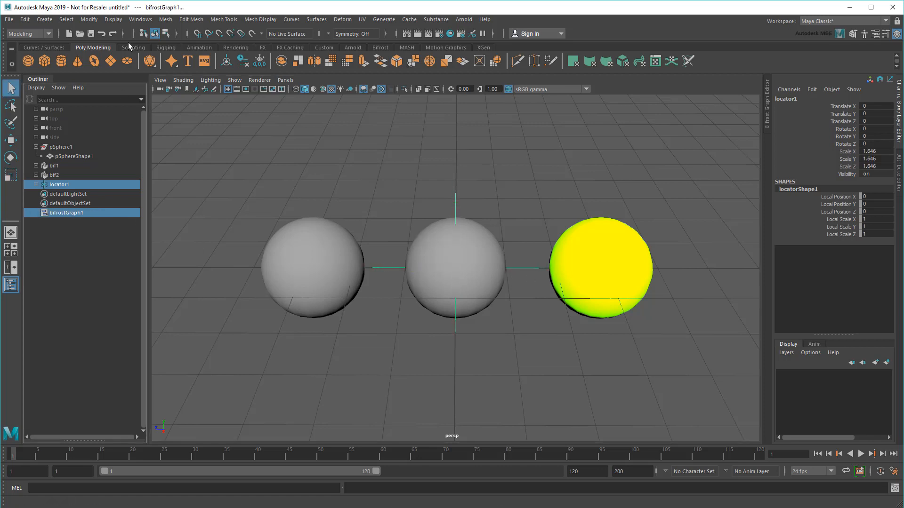
Connect locator1's translate to bifrostGraph1's Color_Value_In in the Connection Editor
left_click(140, 19)
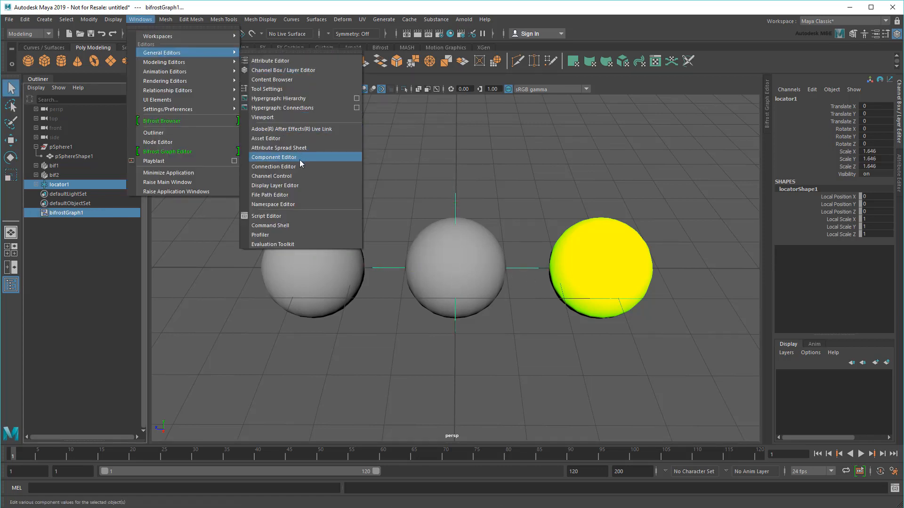
left_click(273, 166)
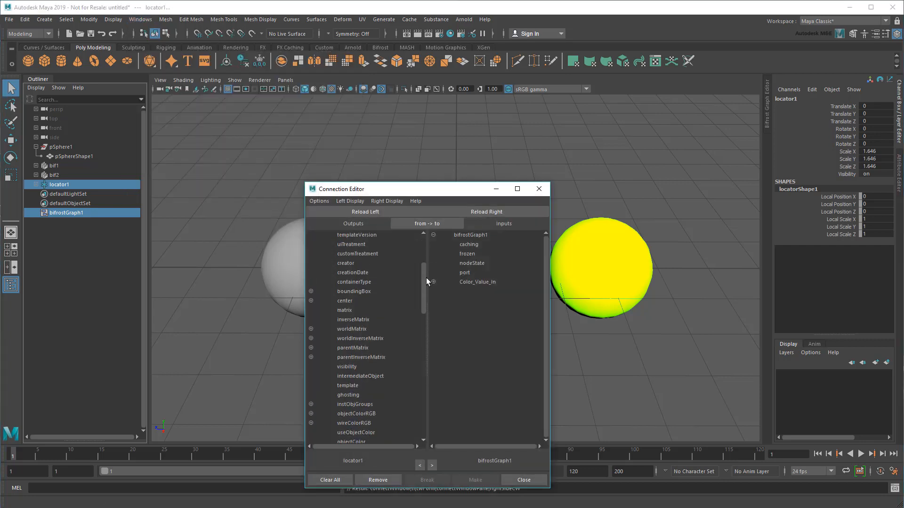
left_click(348, 385)
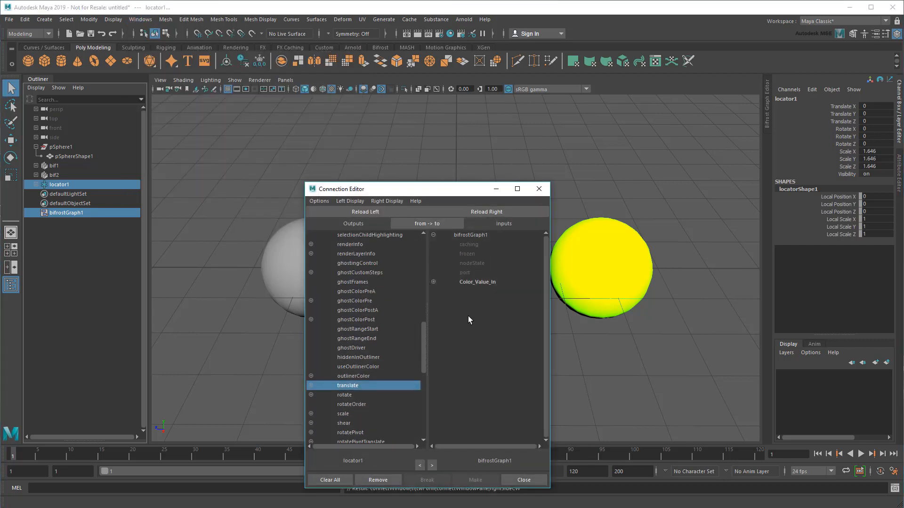
left_click(522, 479)
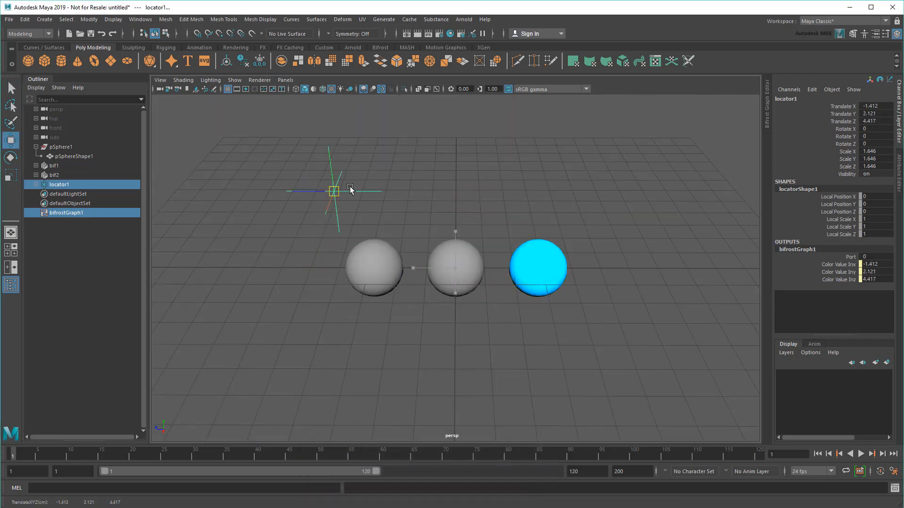
Drag the locator above the spheres to shift the third sphere's color
left_click_drag(333, 190, 315, 211)
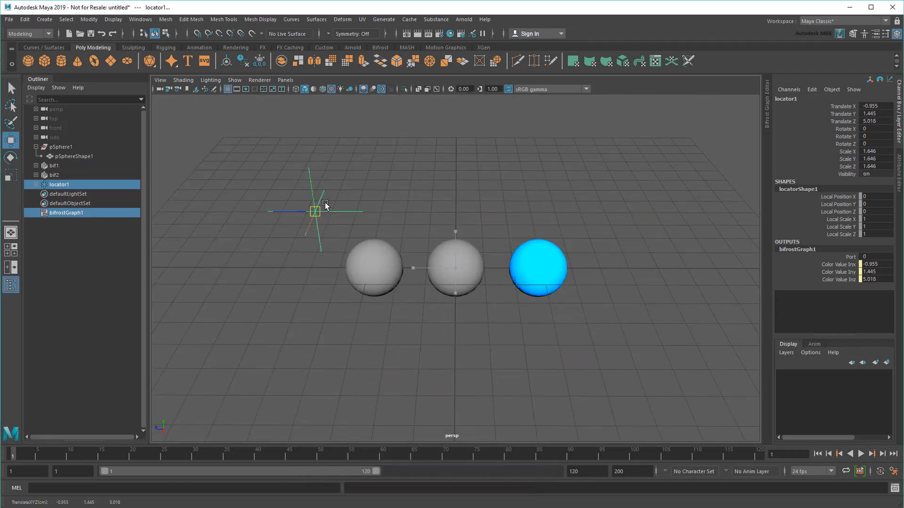
left_click_drag(315, 211, 288, 180)
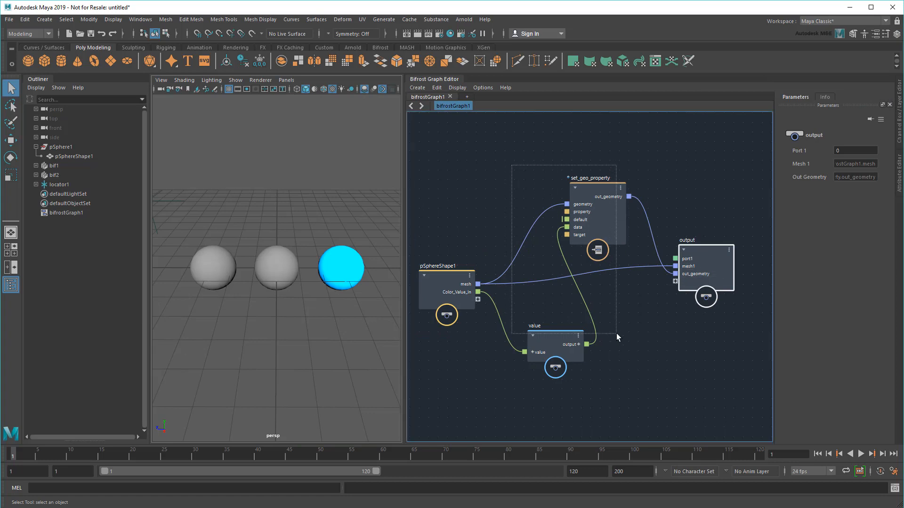
Group set_geo_property and the value node into a compound named Change_Color
key("ctrl+g")
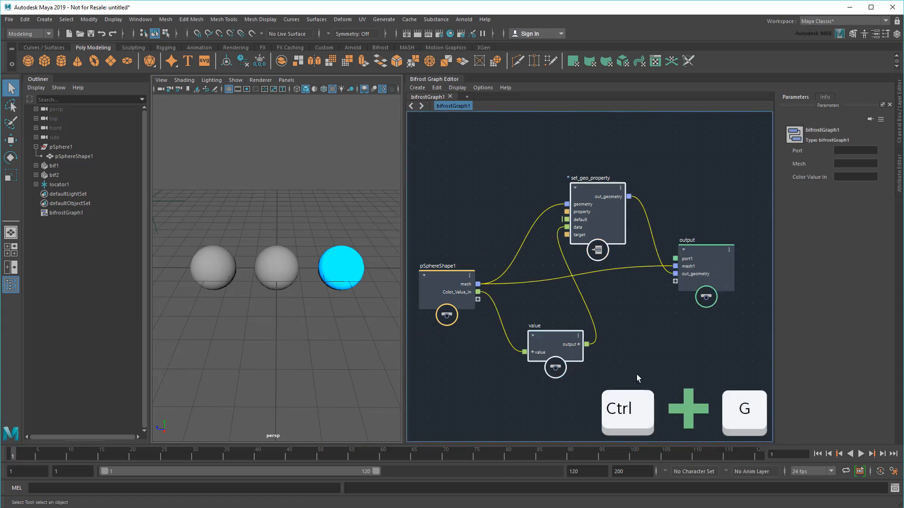
key("ctrl+g")
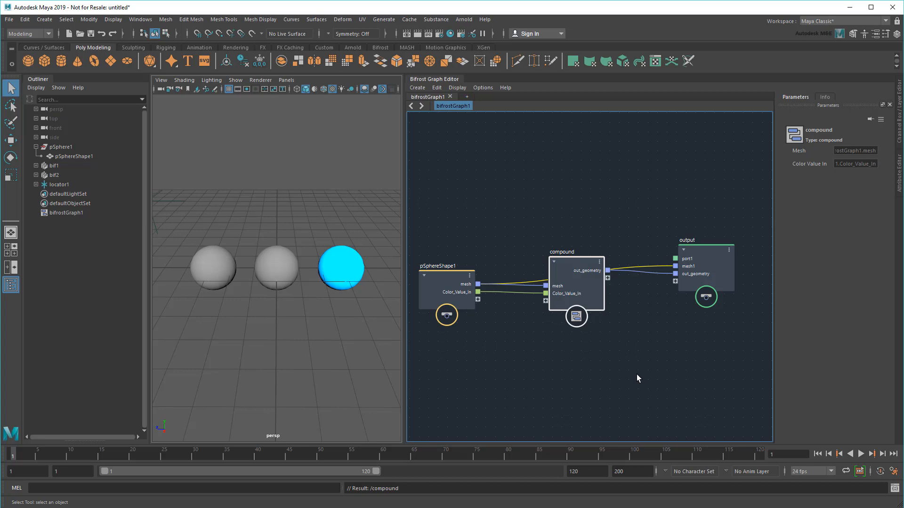
double_click(575, 282)
type("Change_Color")
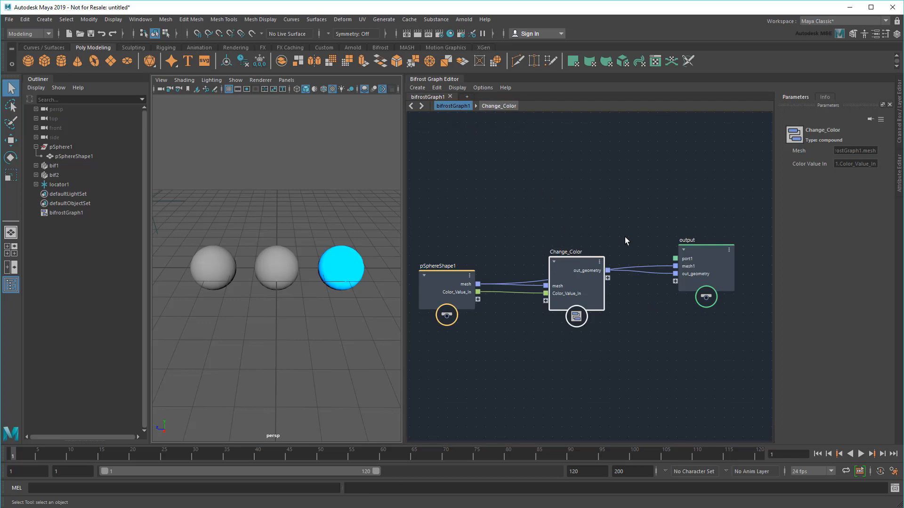
mouse_move(616, 229)
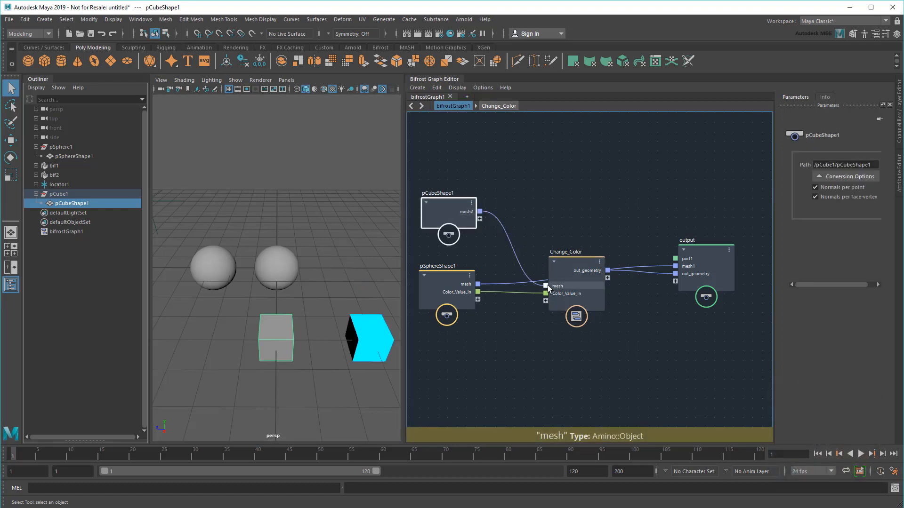
Wire pCubeShape1's mesh output into Change_Color's mesh port
left_click(58, 184)
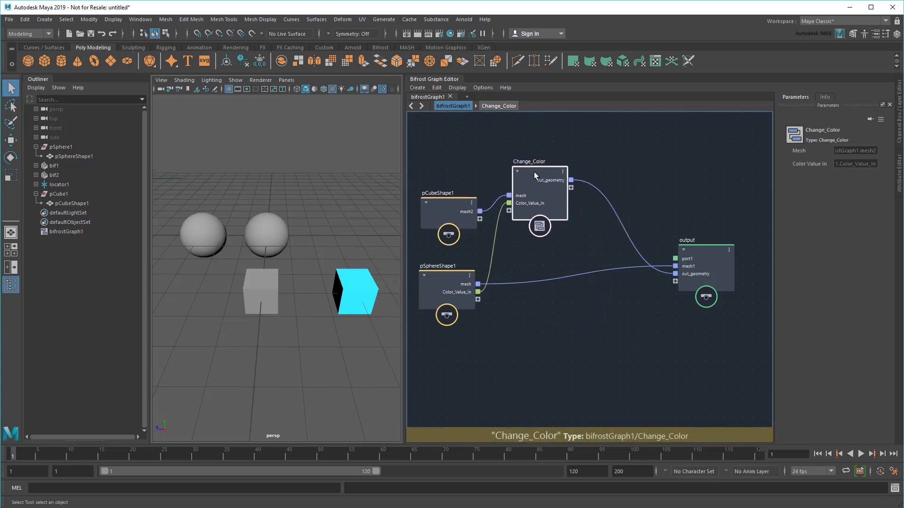
Inspect the wires' mesh data with watchpoints, then hide the data tables
right_click(571, 188)
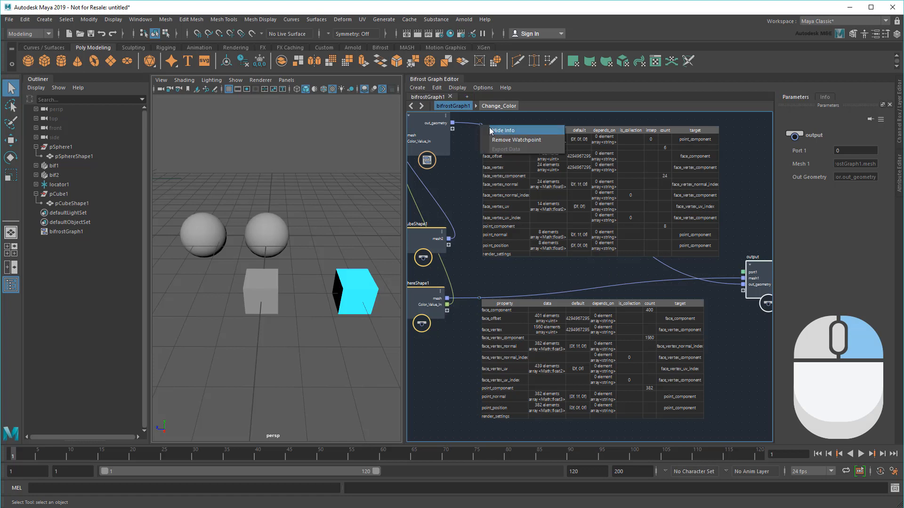
left_click(502, 130)
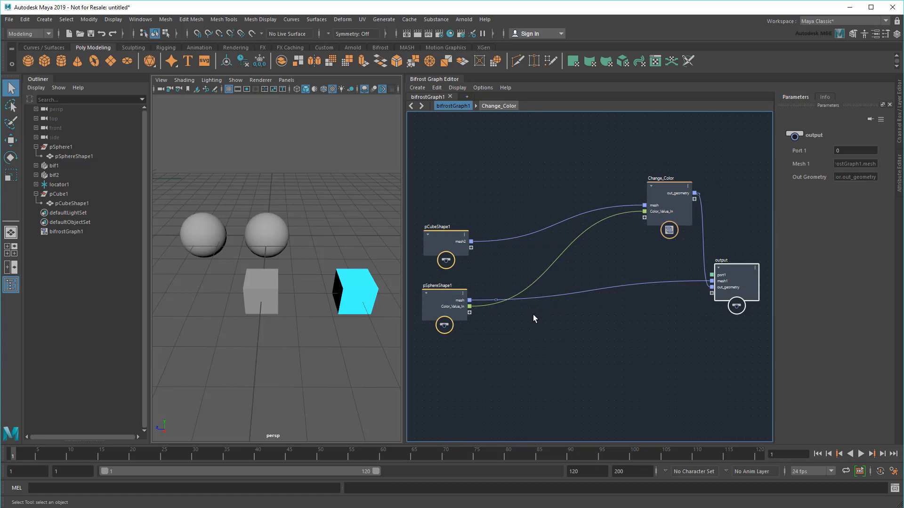
Search 'basi' in the Tab node menu and add basic_particles_graph
key("Tab")
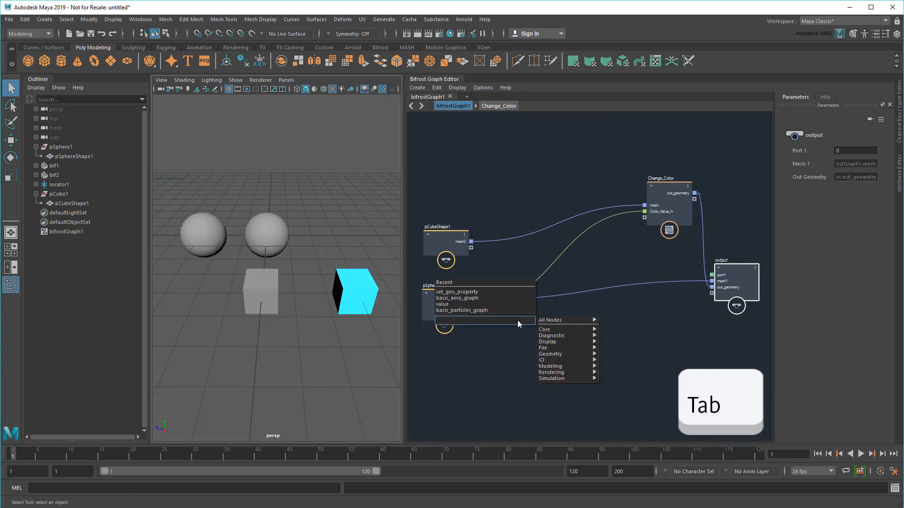
type("basic")
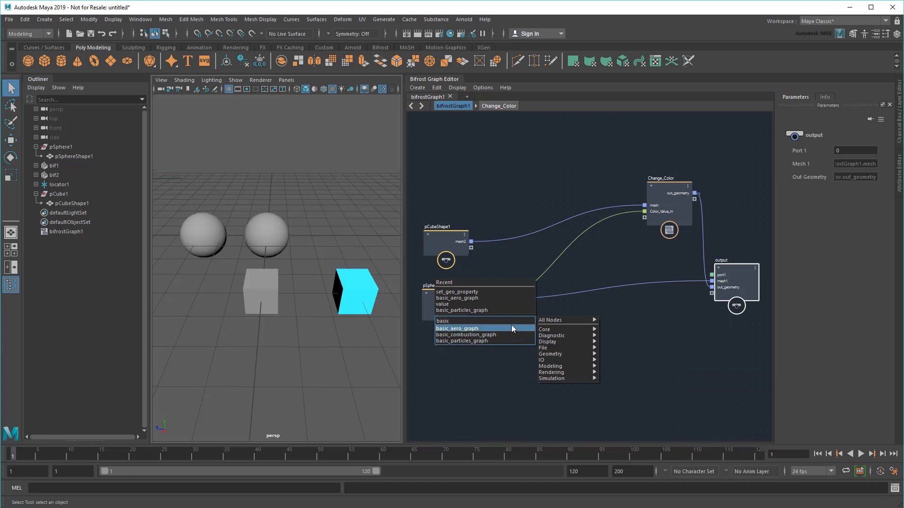
mouse_move(517, 340)
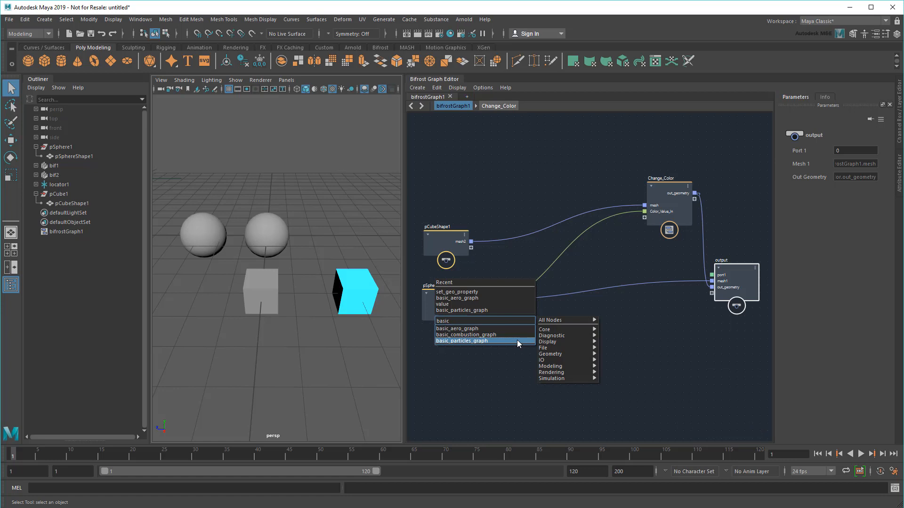
left_click(461, 341)
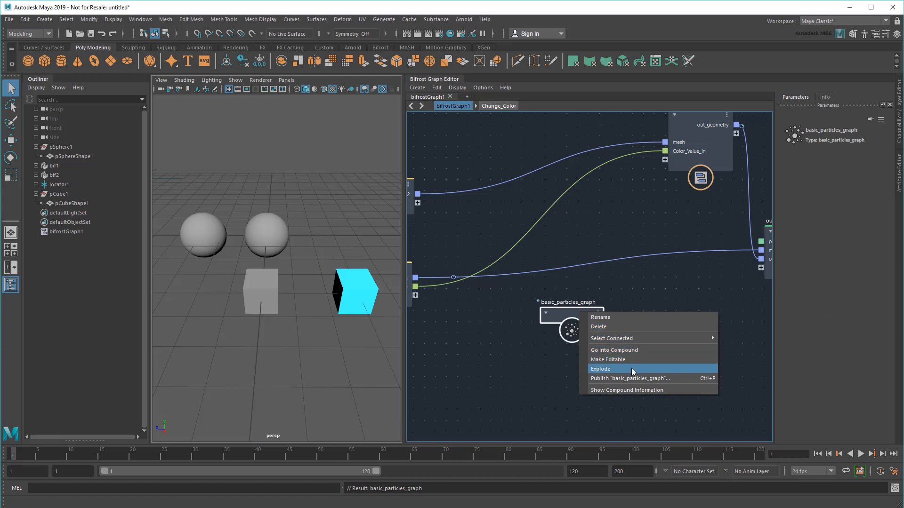
Explode basic_particles_graph into its inner nodes and test-play the particle simulation
left_click(600, 368)
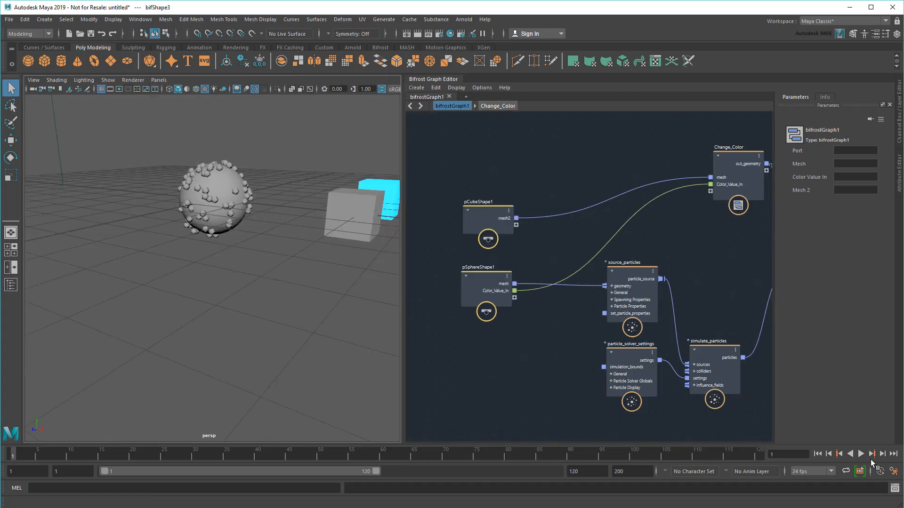
left_click(860, 454)
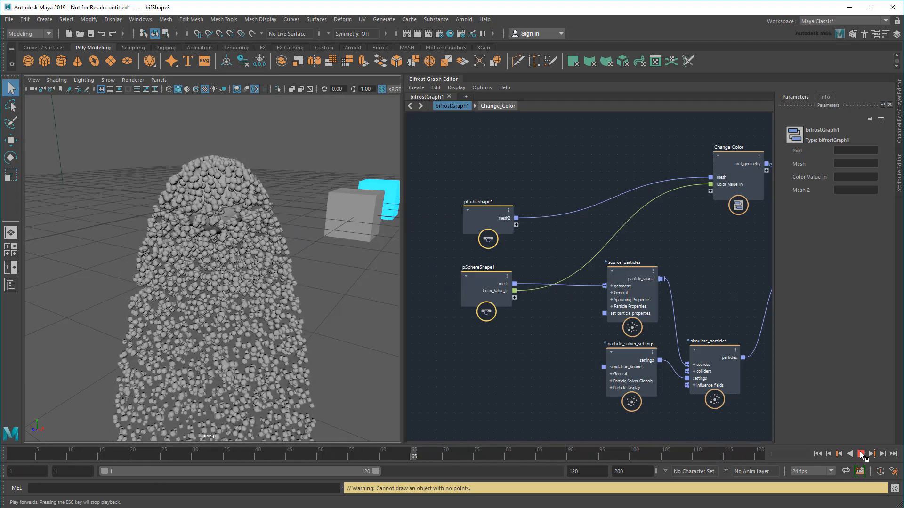
left_click(816, 454)
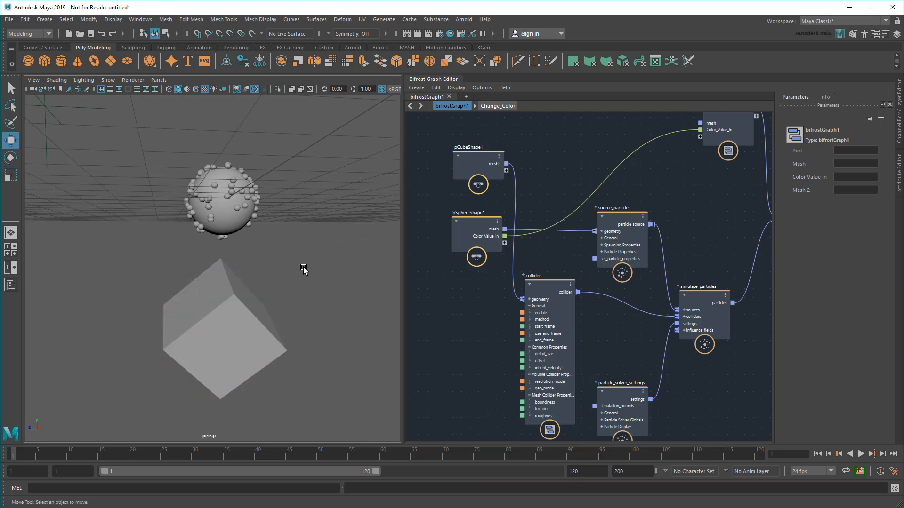
Group the particle nodes into emit_particles, test playback, and add a backdrop note
key("ctrl+g")
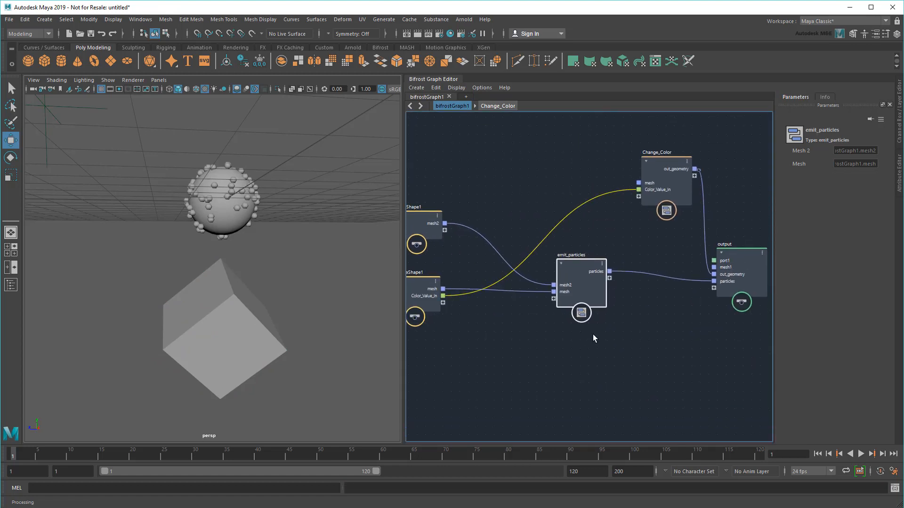
left_click(862, 454)
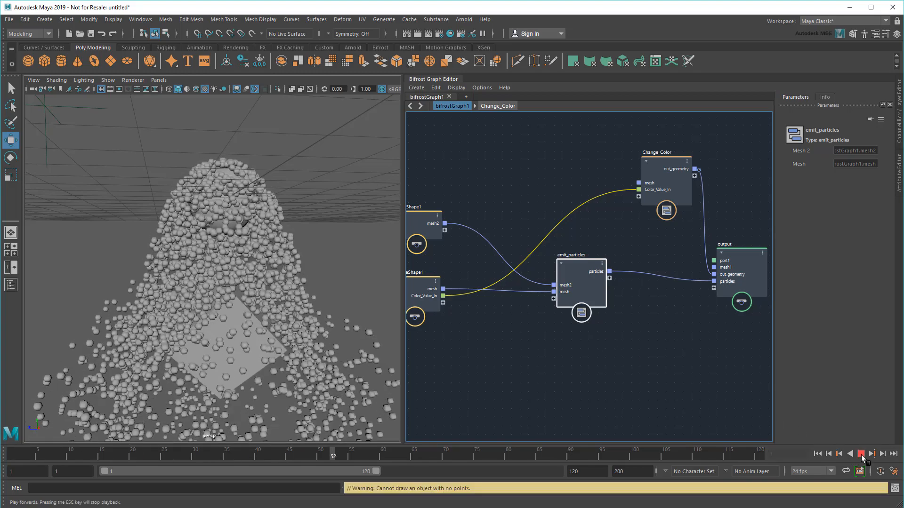
left_click(871, 454)
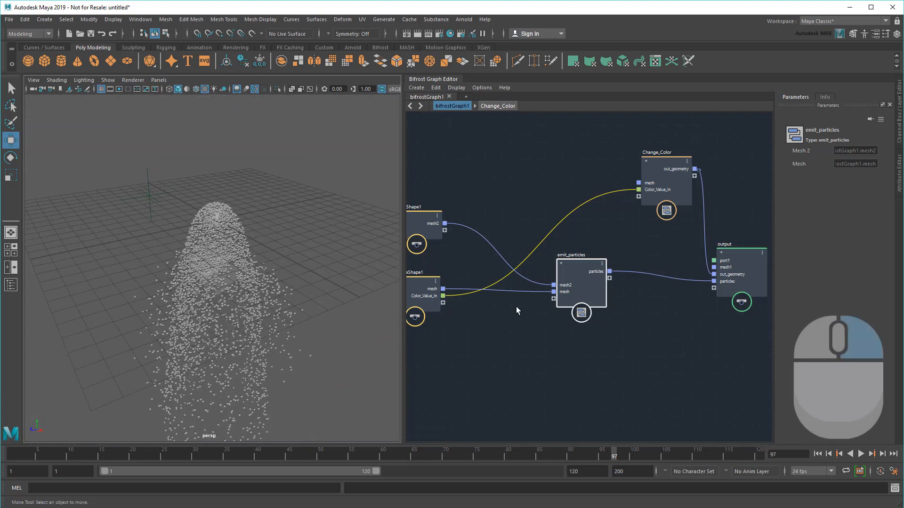
right_click(517, 310)
type("Emitt")
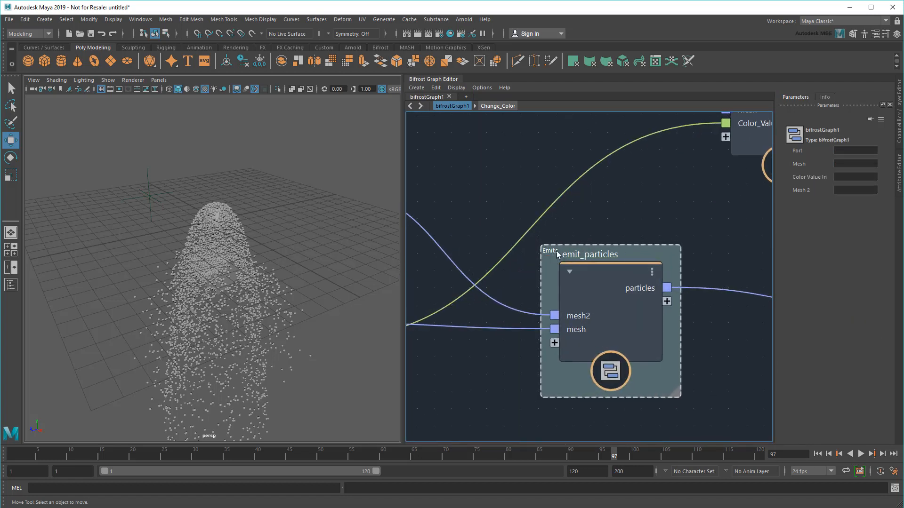
mouse_move(536, 273)
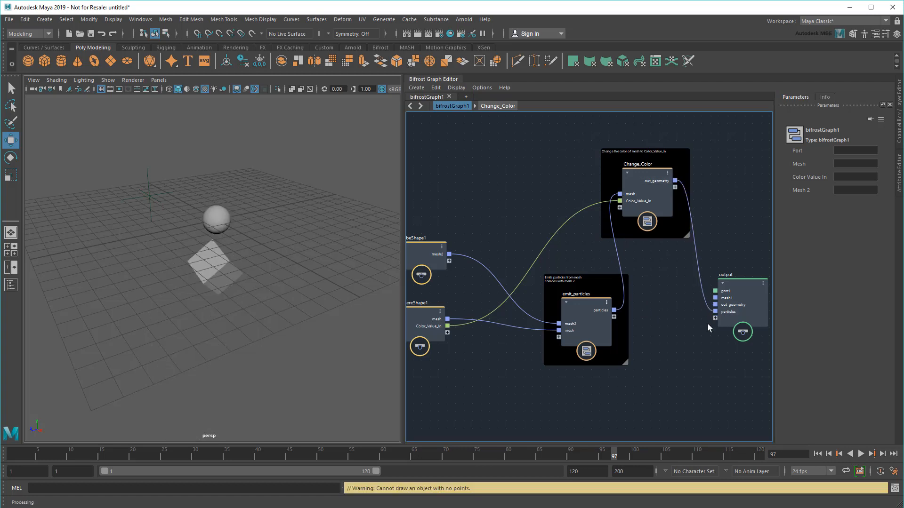
Select locator1 and play the simulation so falling particles turn from blue to green
left_click(816, 453)
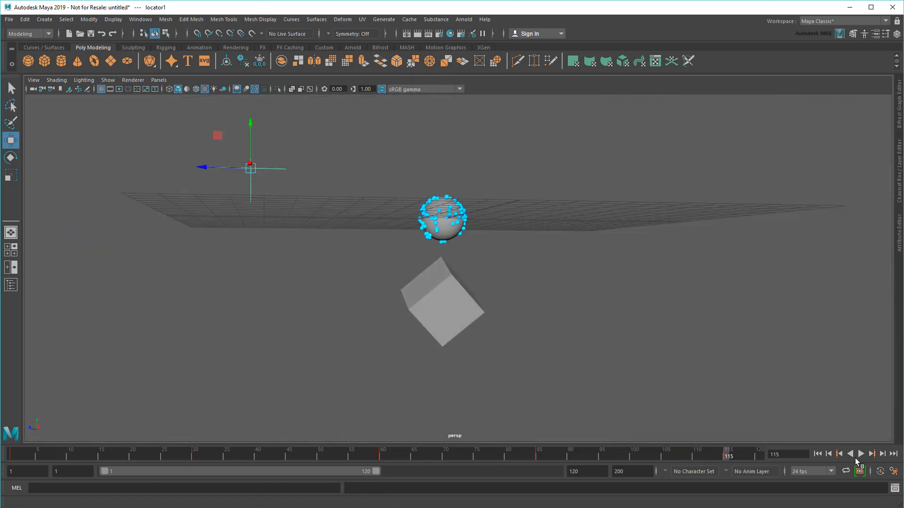
left_click(860, 453)
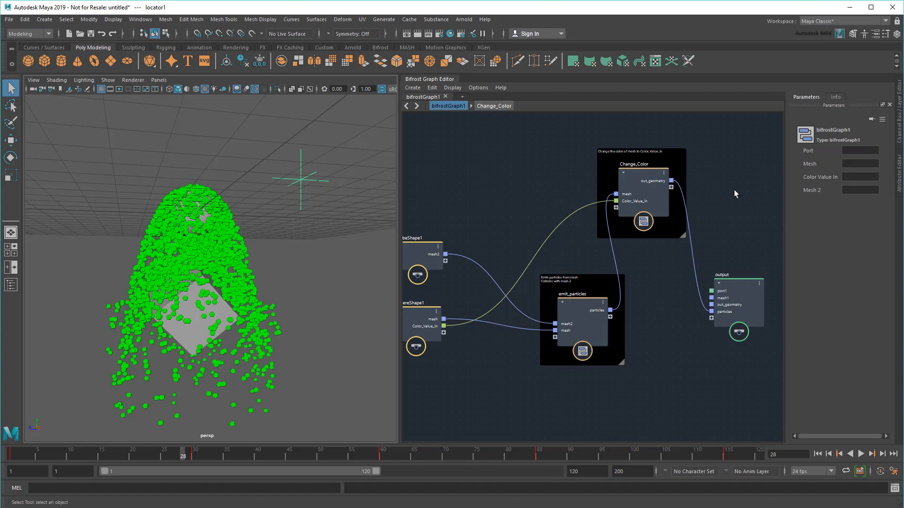
left_click(141, 18)
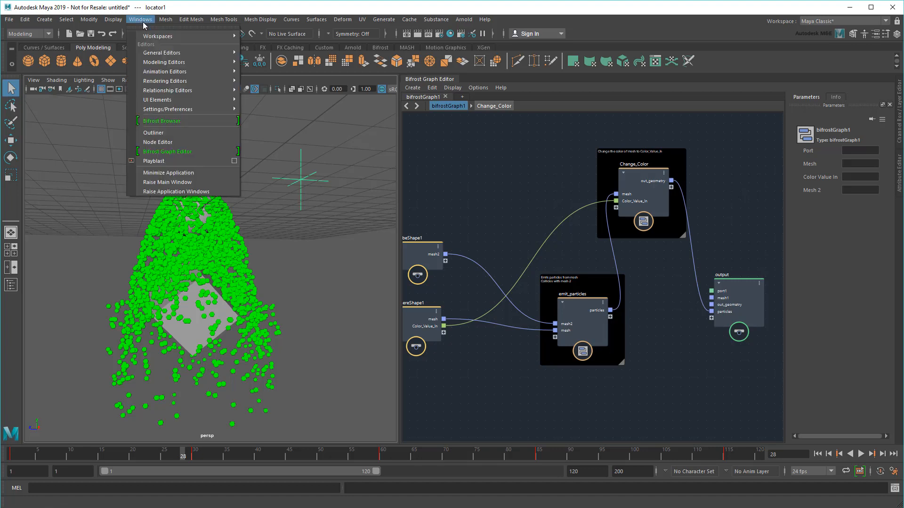
left_click(162, 120)
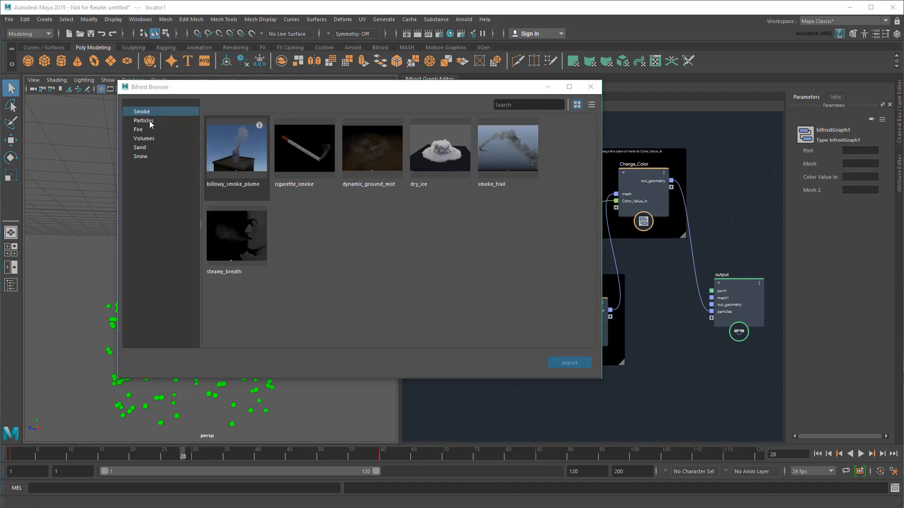
left_click(138, 129)
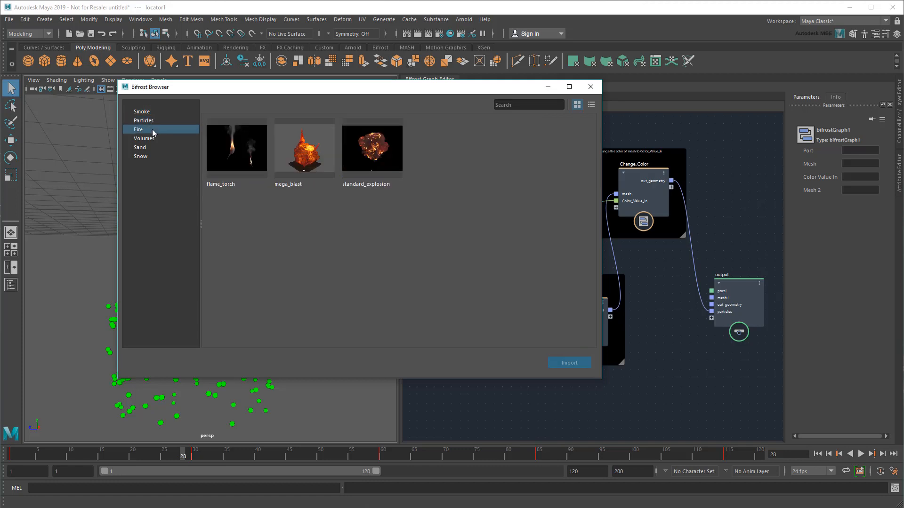
left_click(140, 147)
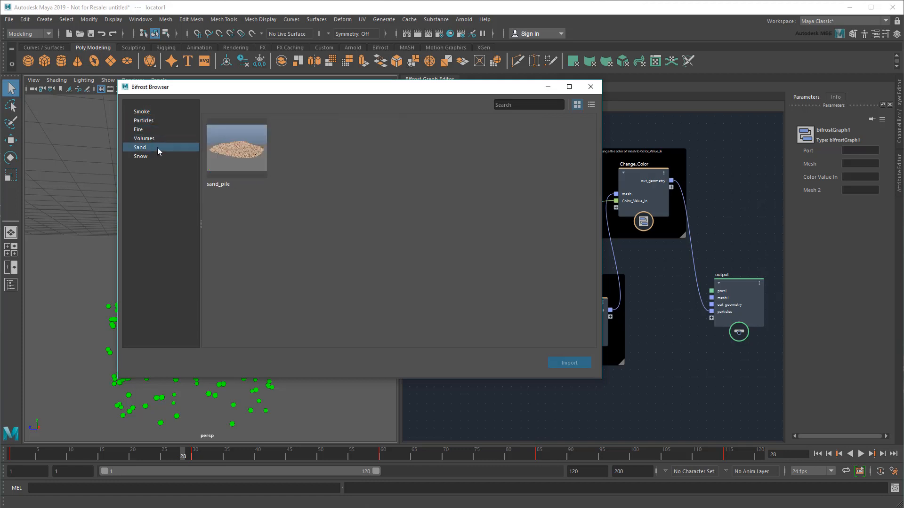
left_click(141, 156)
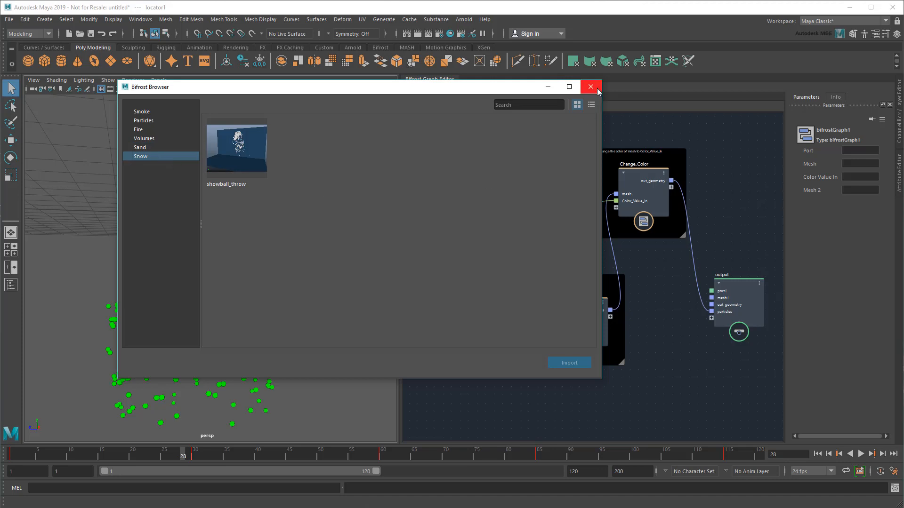
left_click(590, 86)
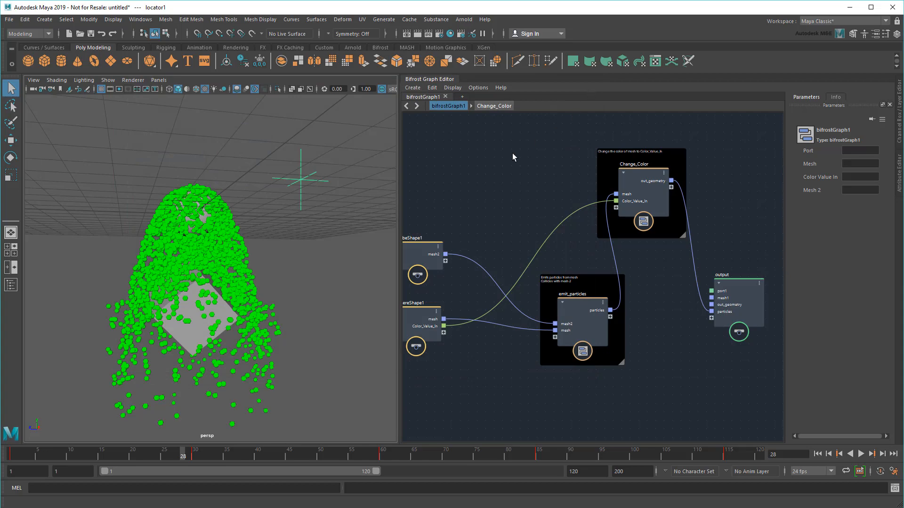